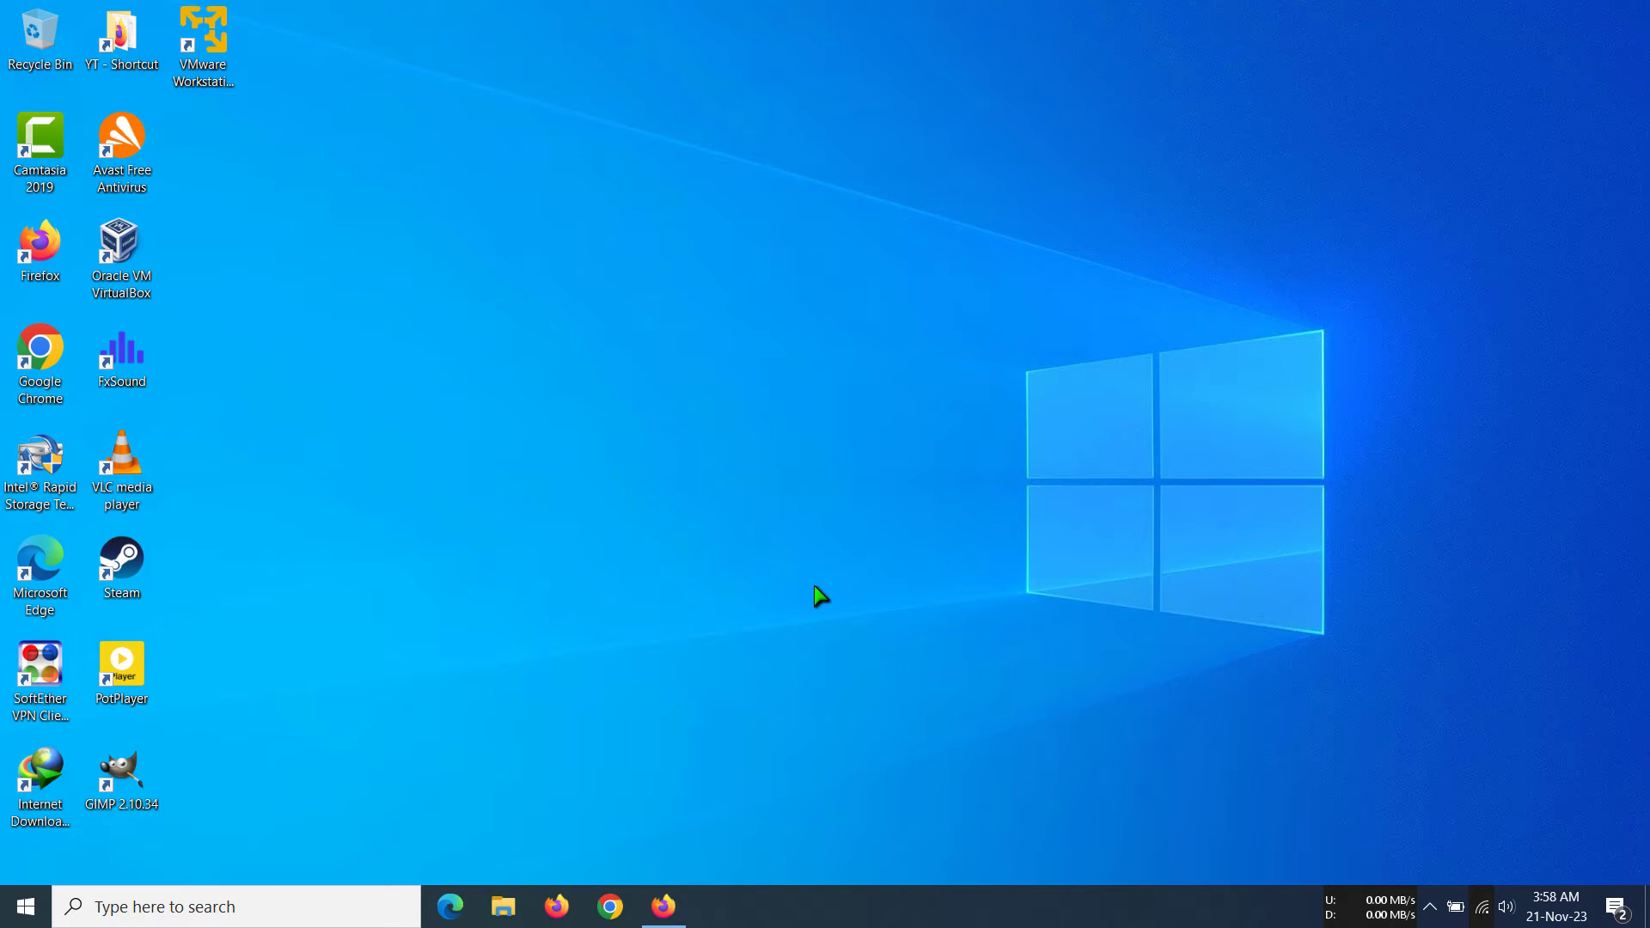
Launch VMware Player and bring up actions for the Windows 7 x64 machine in the library
left_click(203, 36)
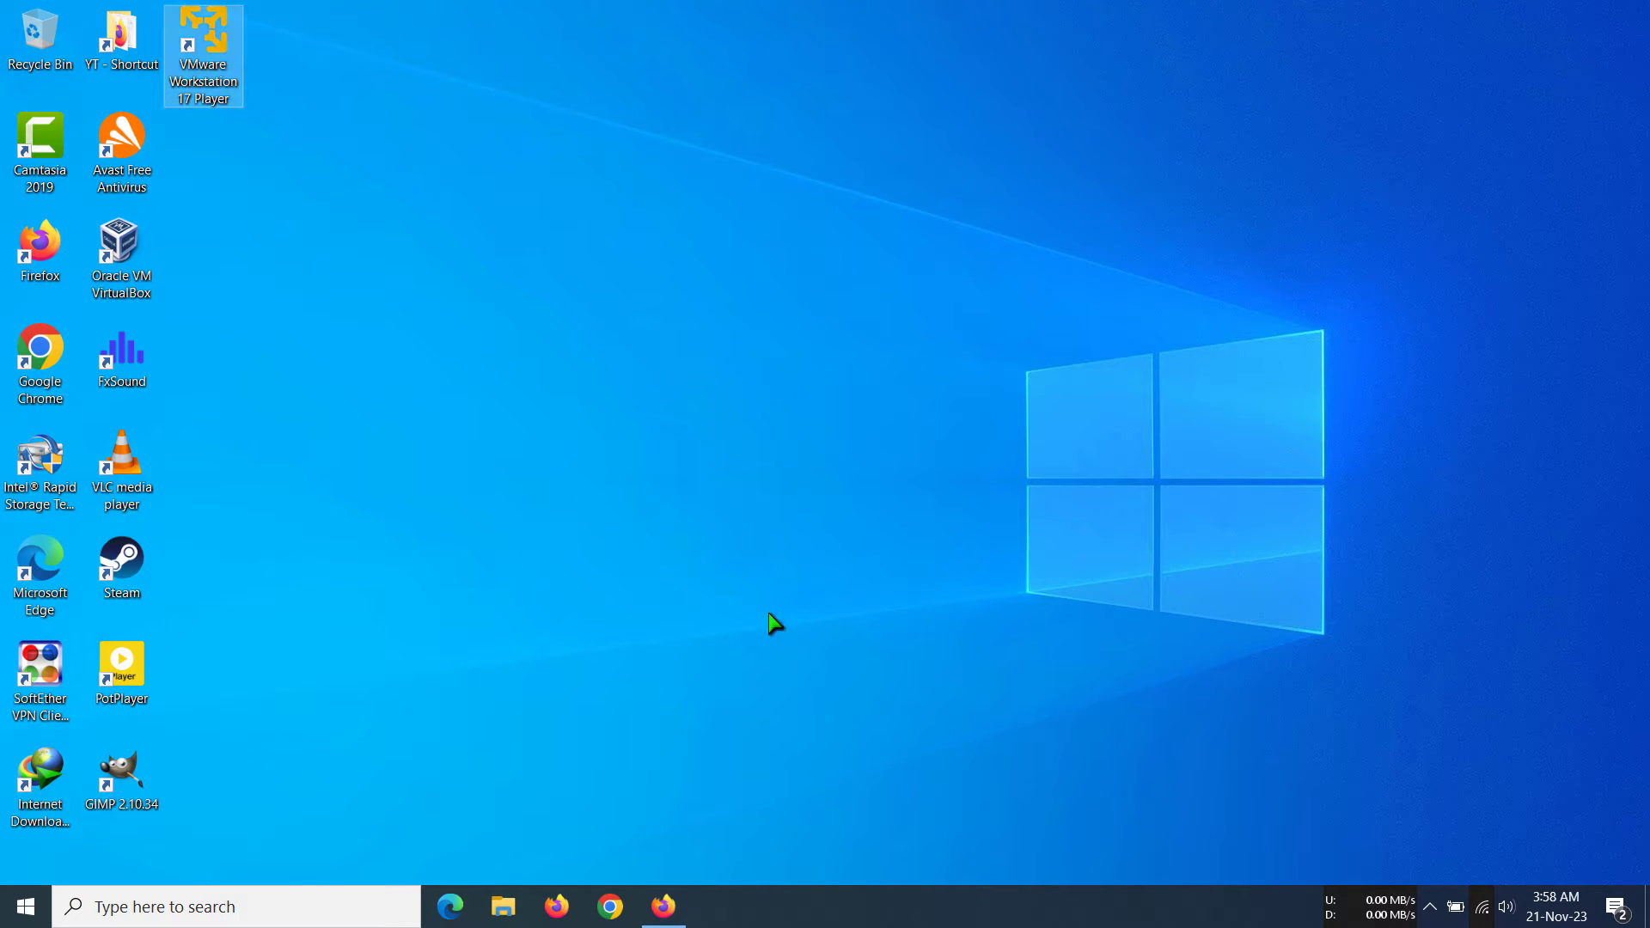
mouse_move(773, 484)
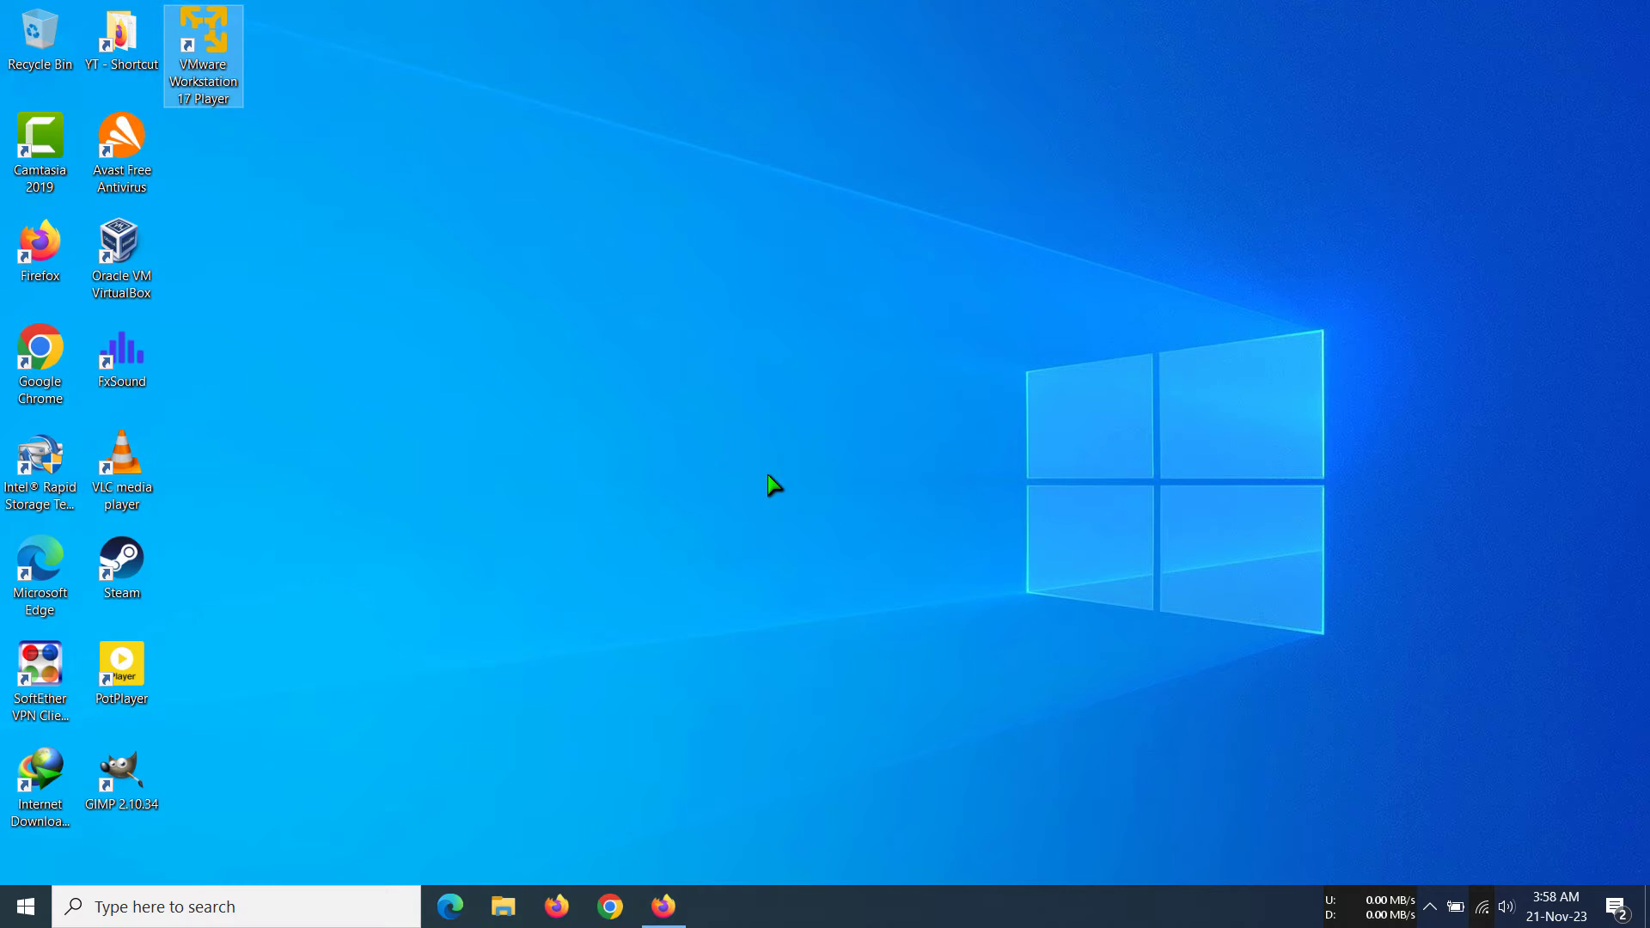
double_click(203, 48)
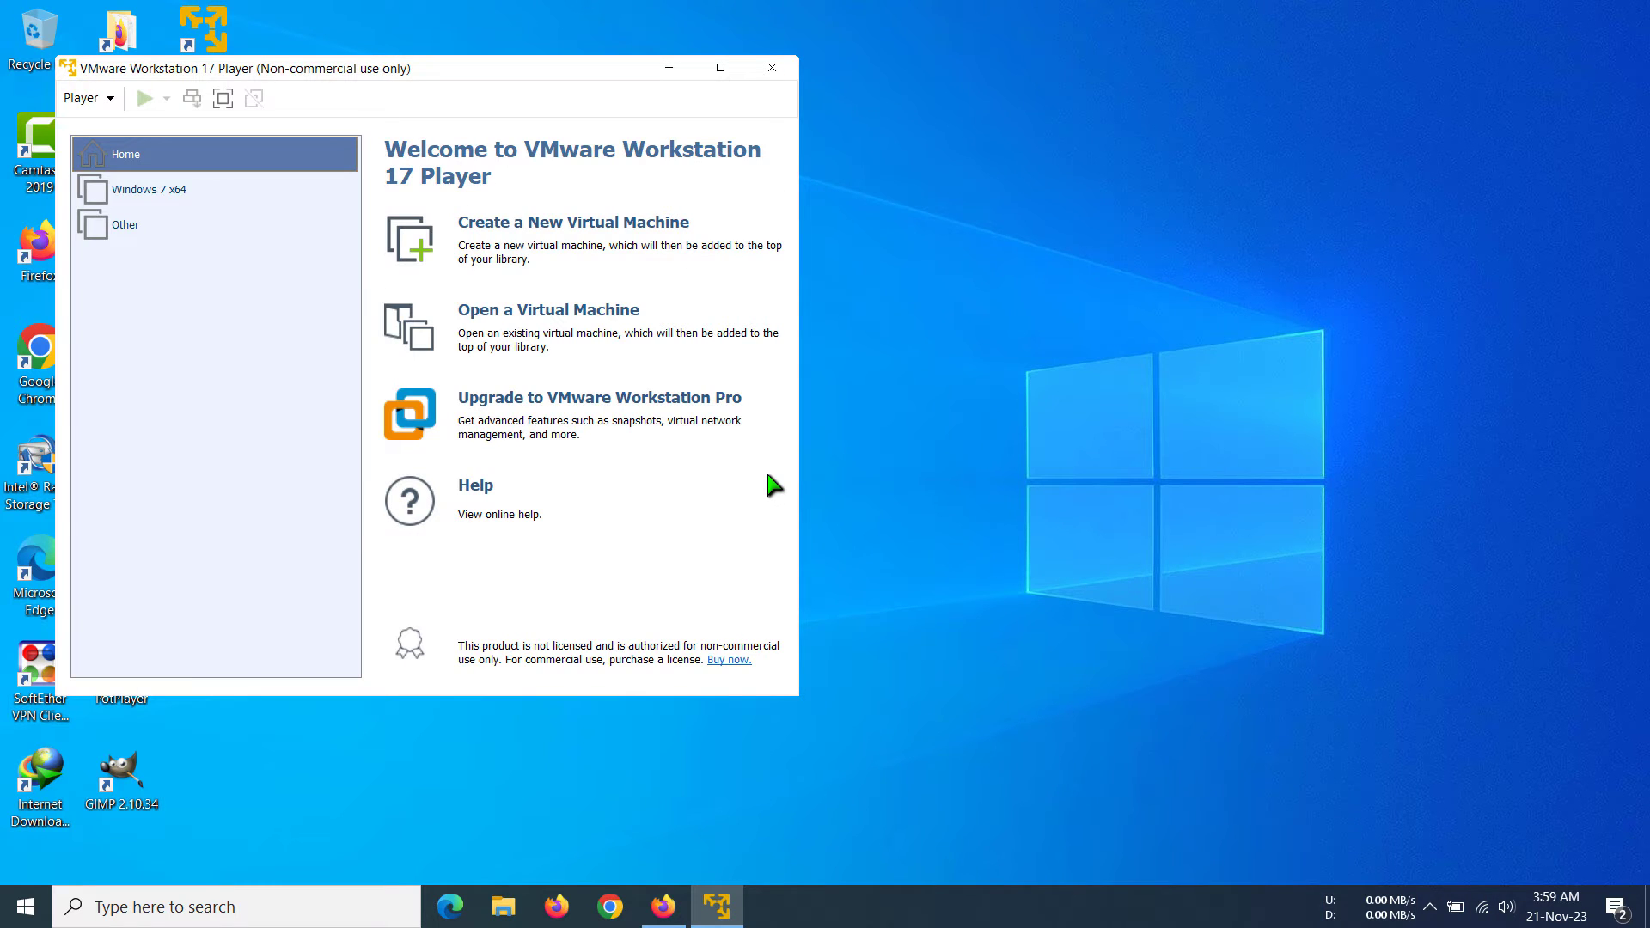
mouse_move(766, 457)
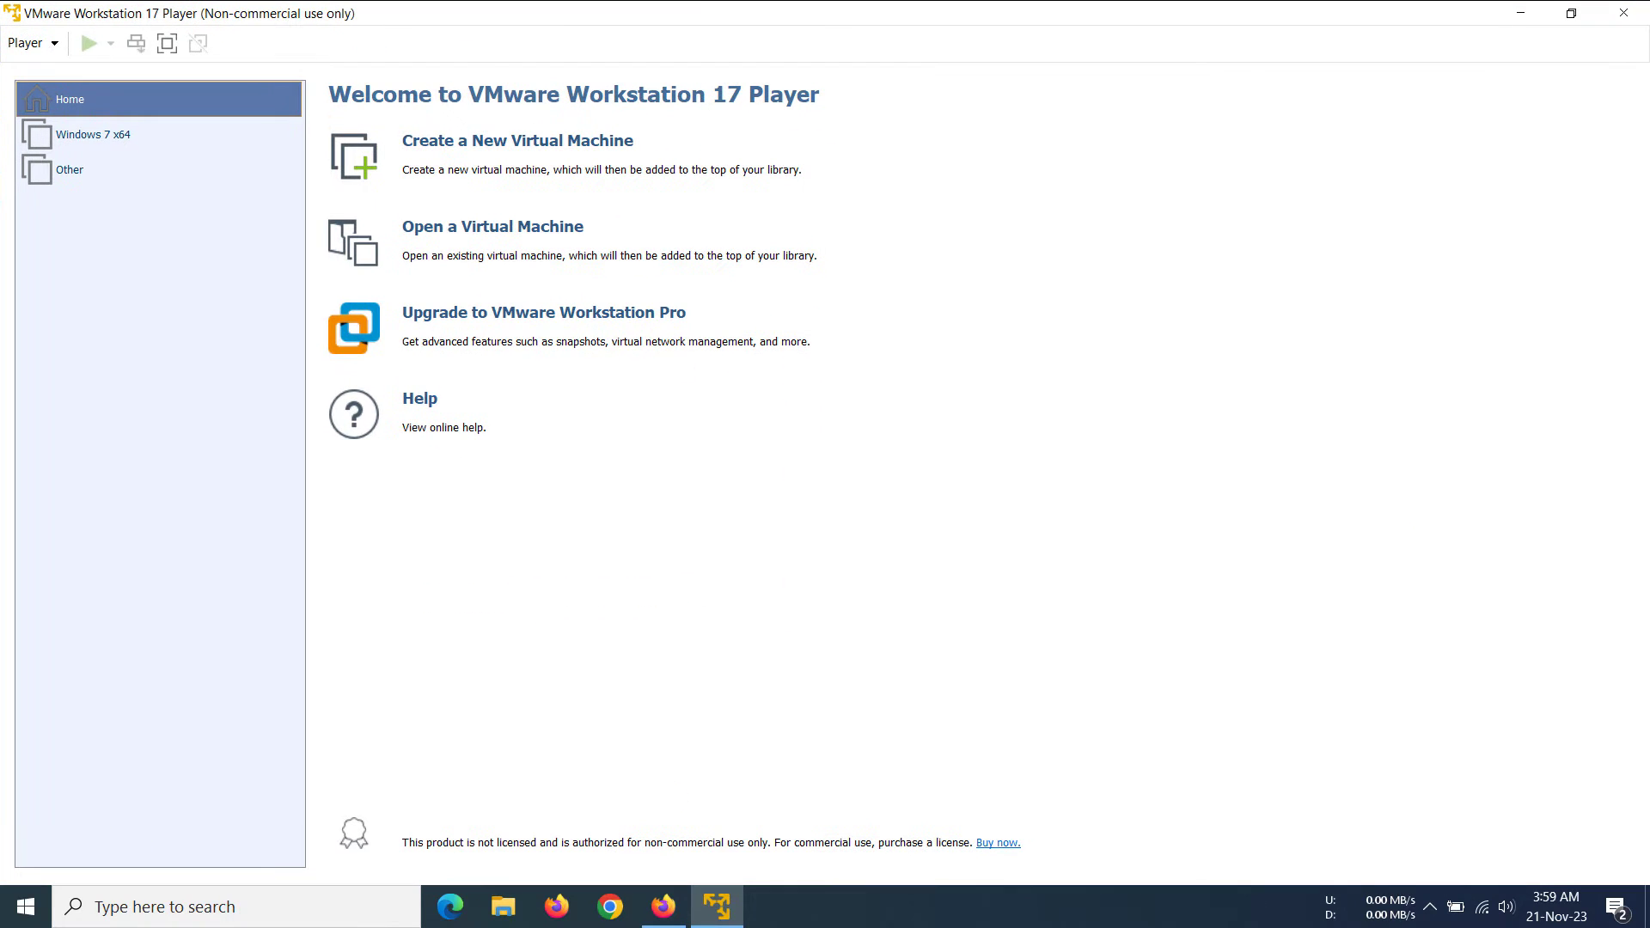
mouse_move(1321, 272)
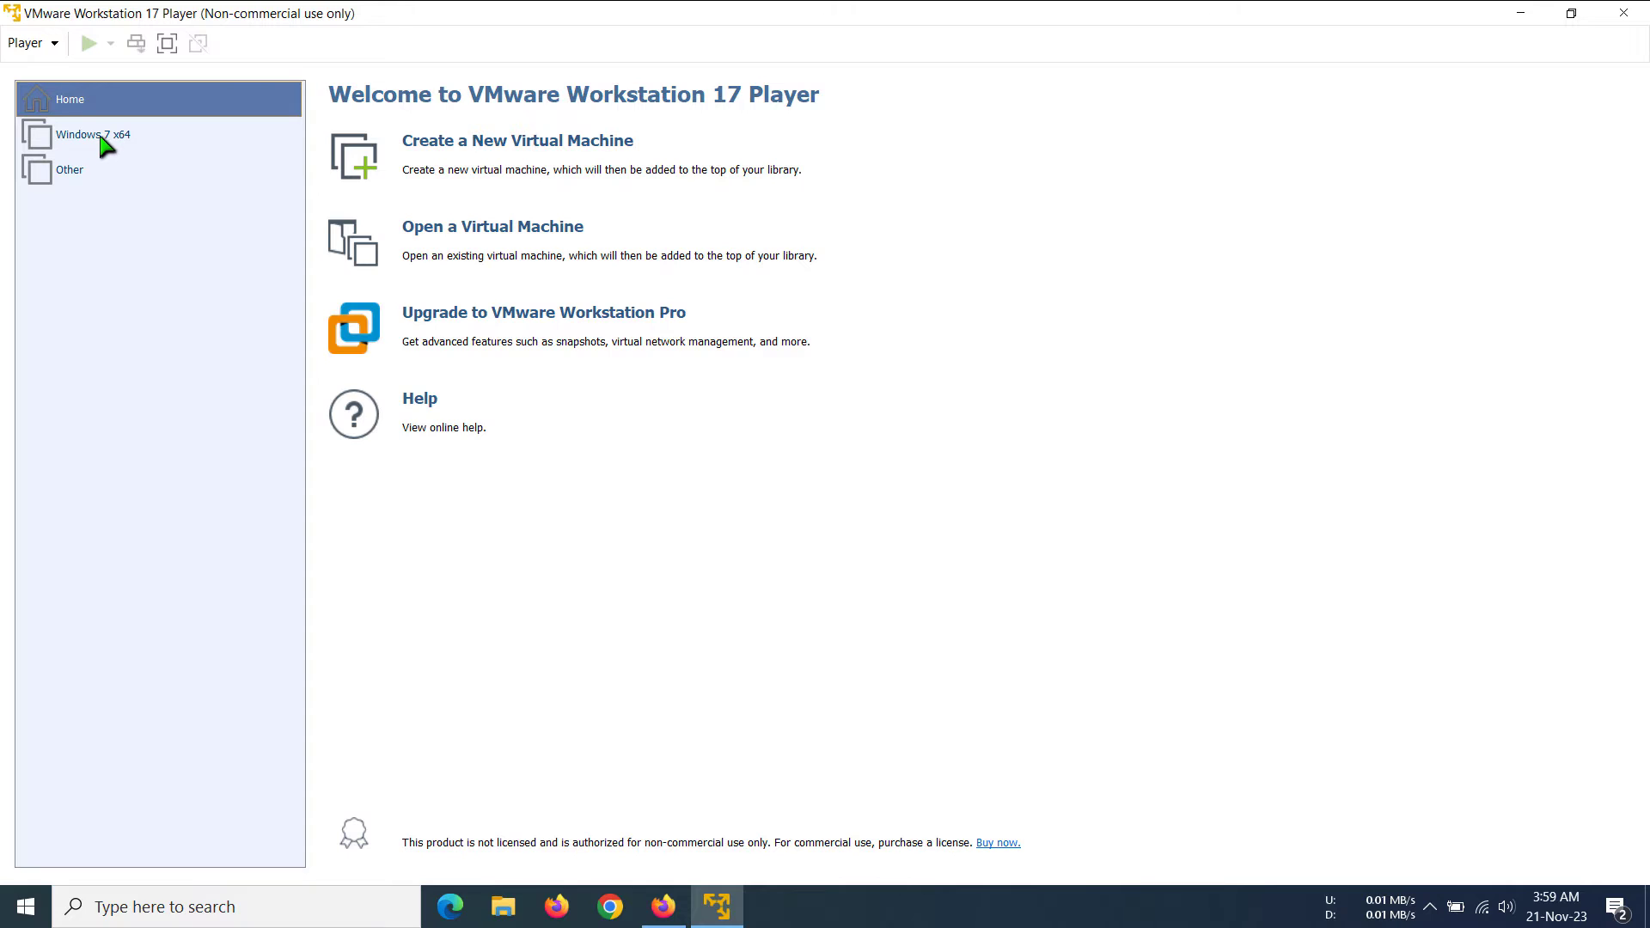
left_click(88, 134)
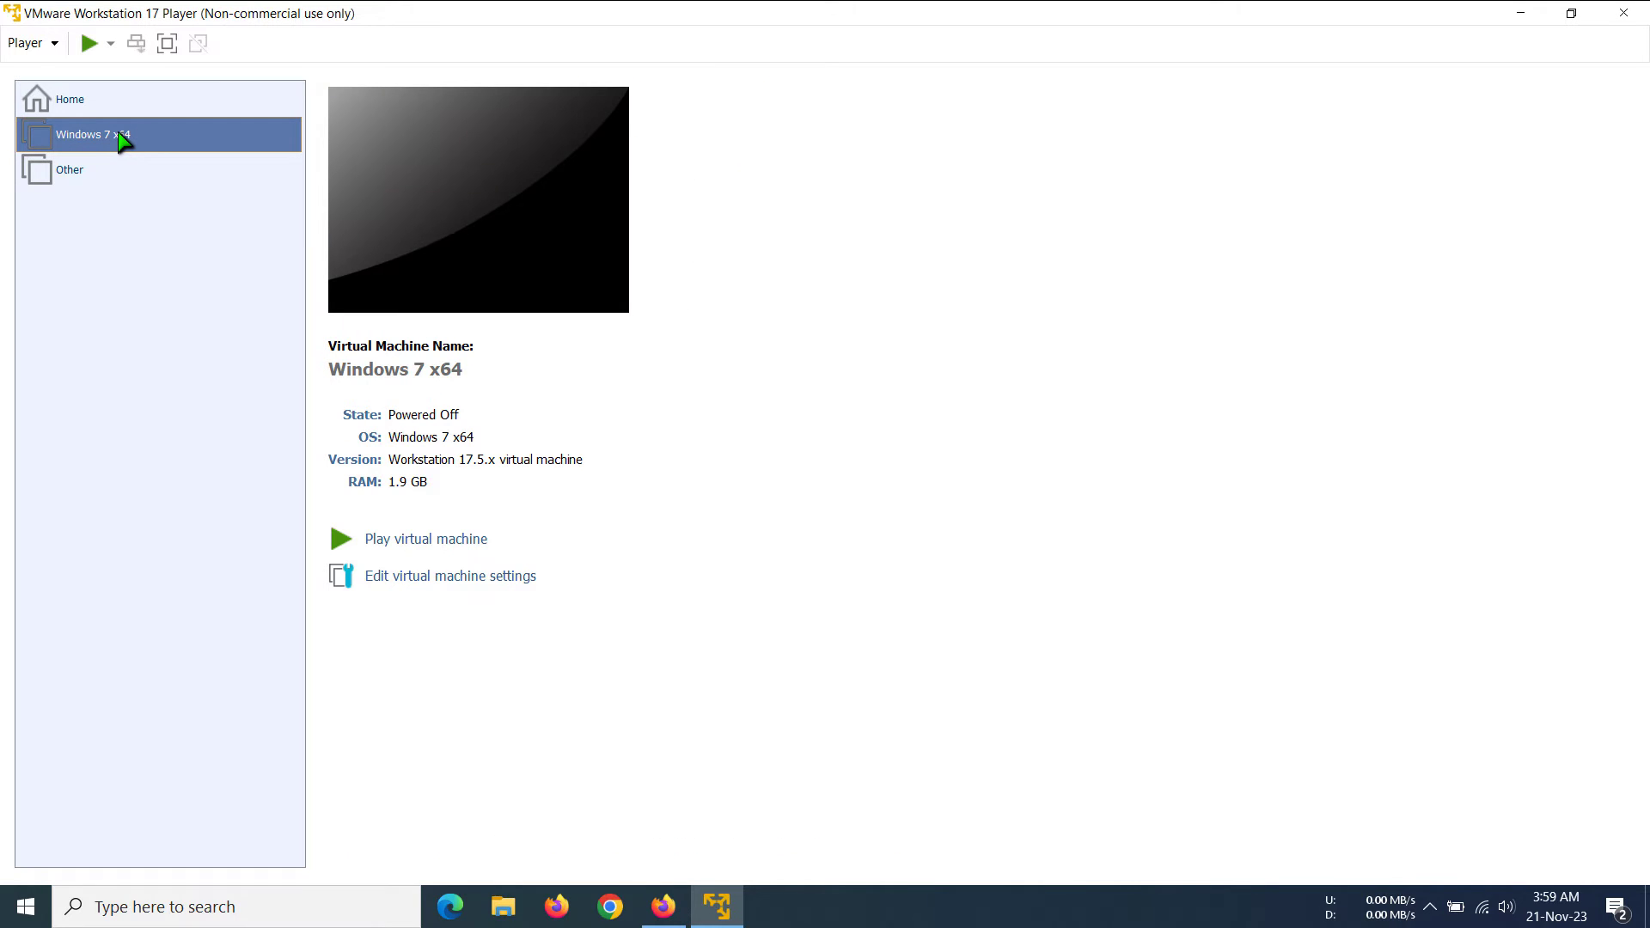
right_click(90, 134)
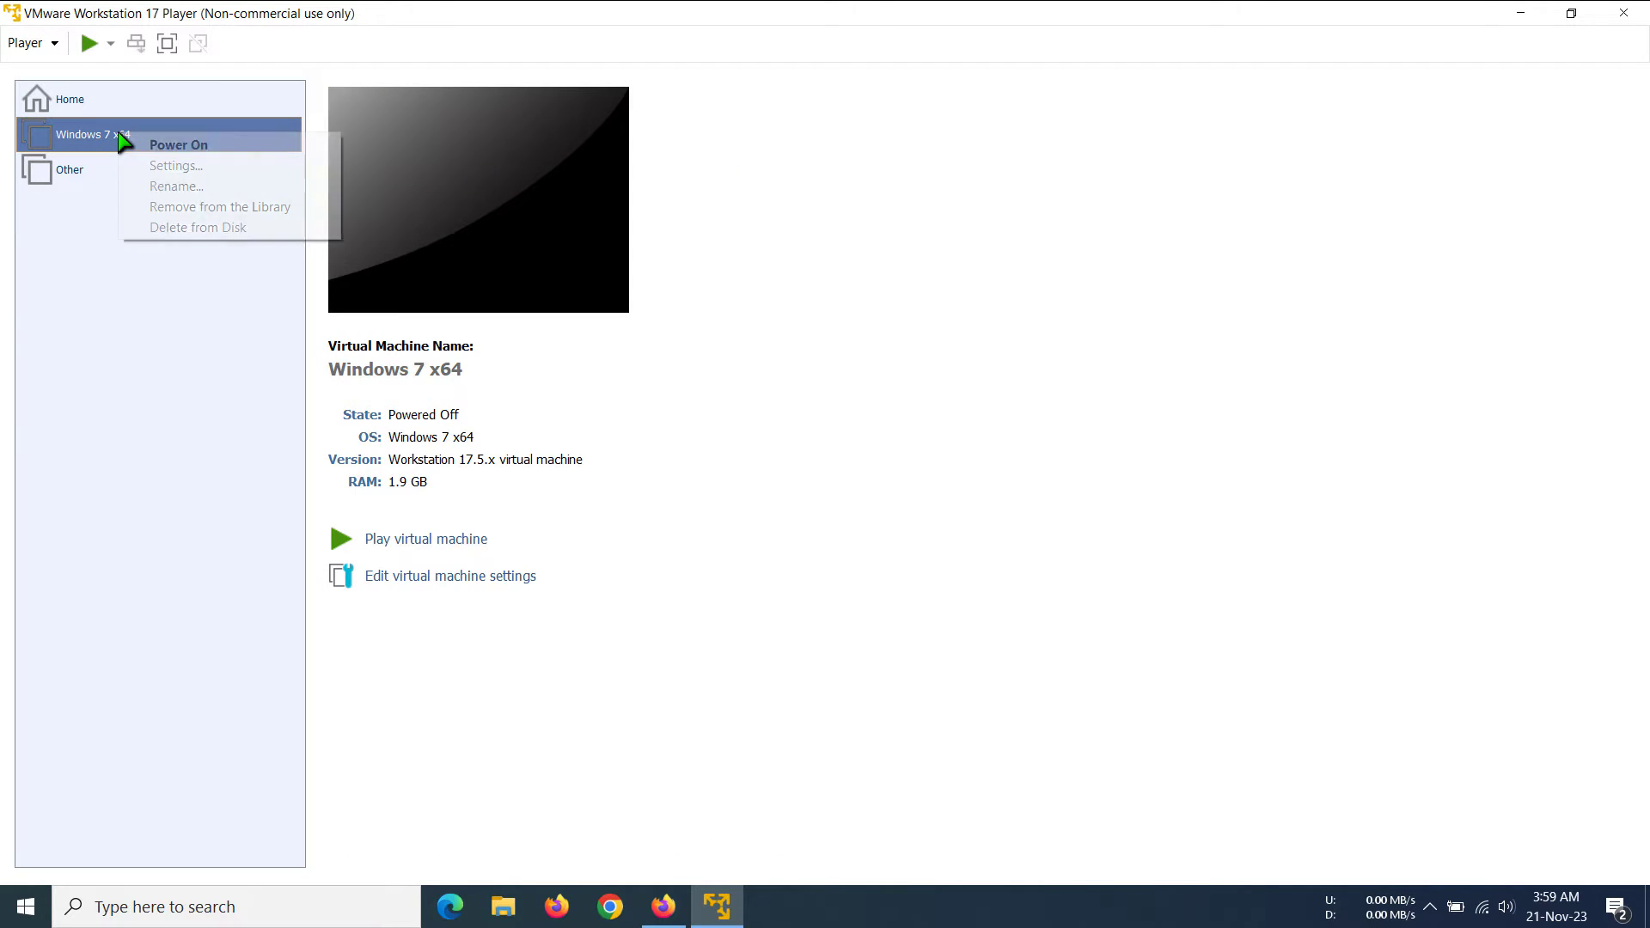
mouse_move(175, 165)
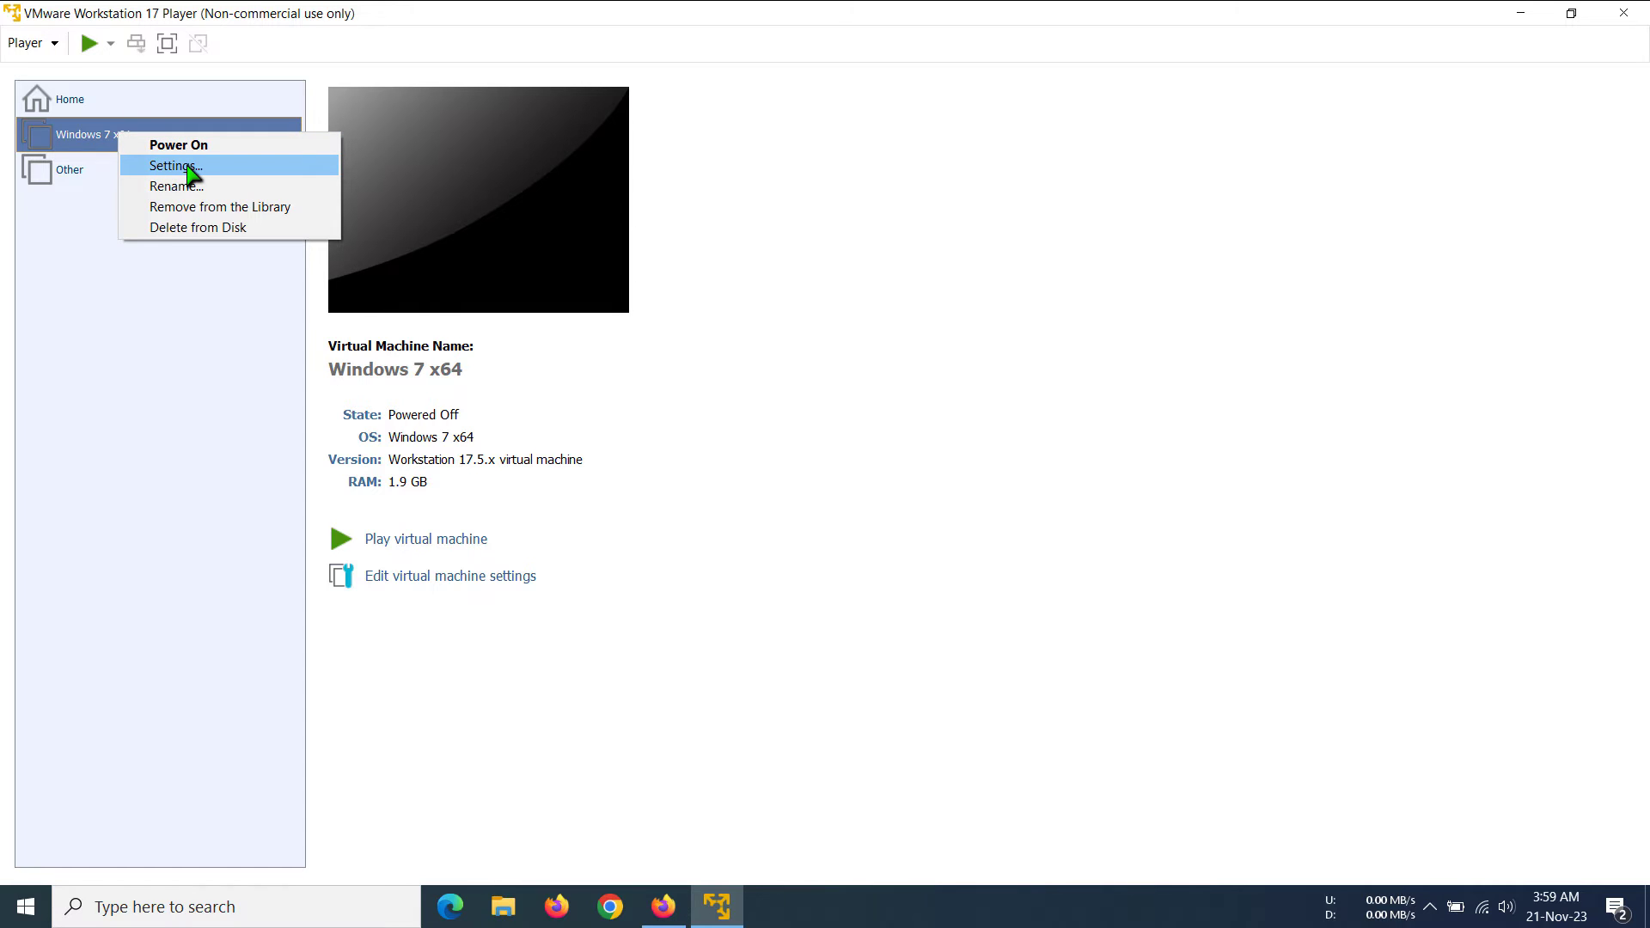
mouse_move(218, 172)
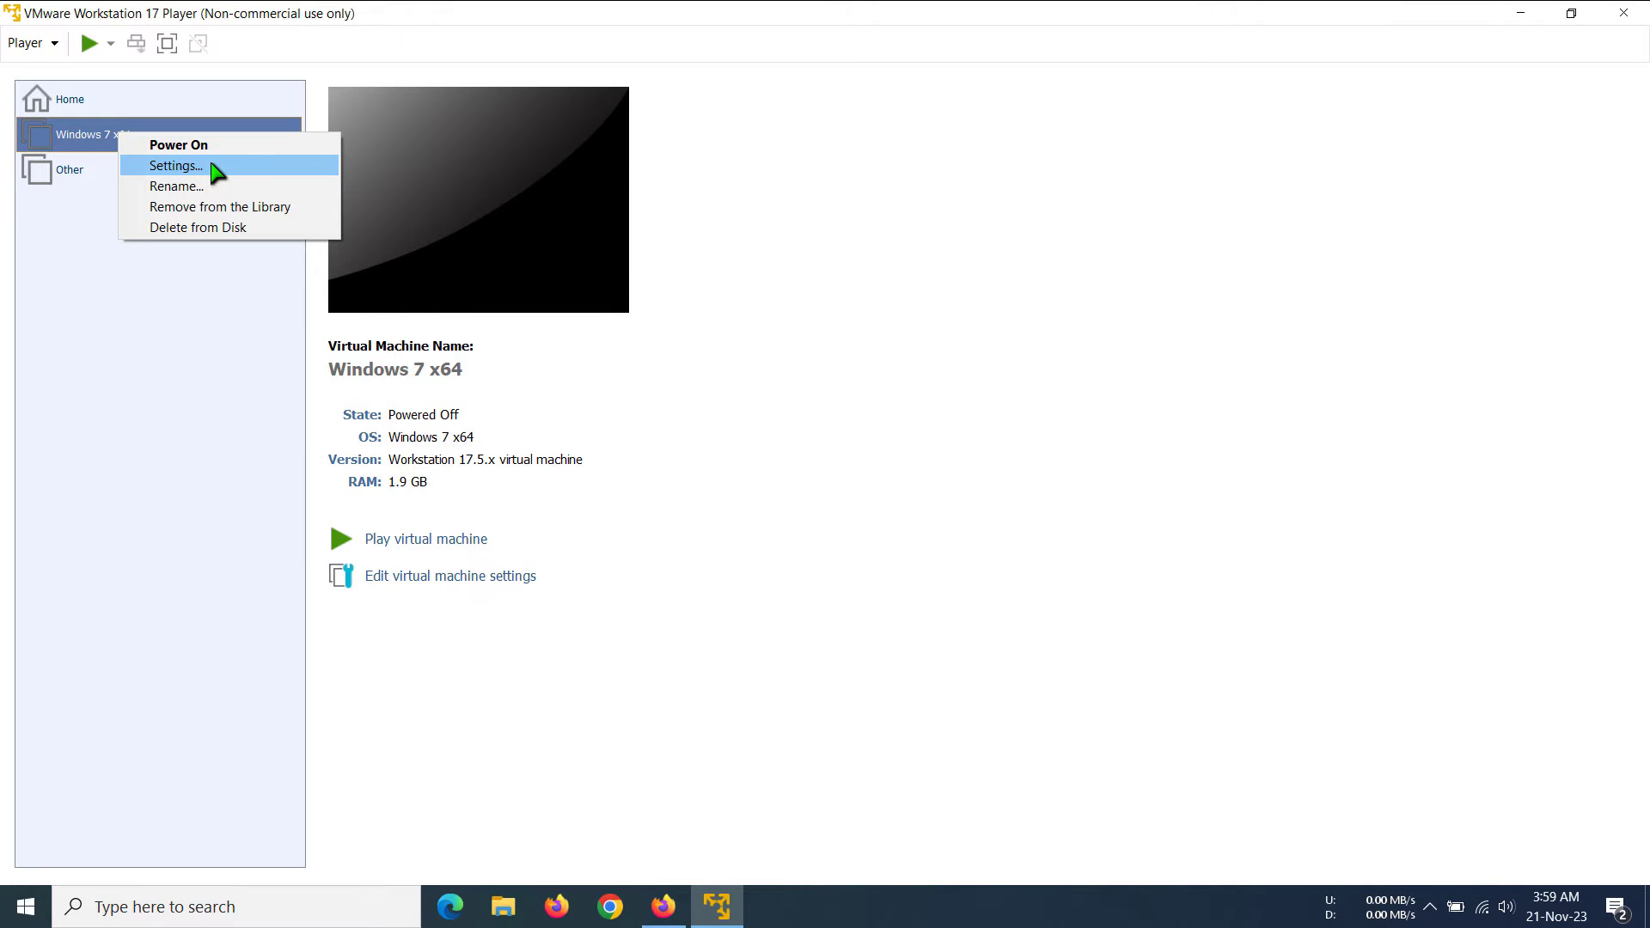
Choose Settings to show the machine's current 1912 MB memory allocation
left_click(176, 165)
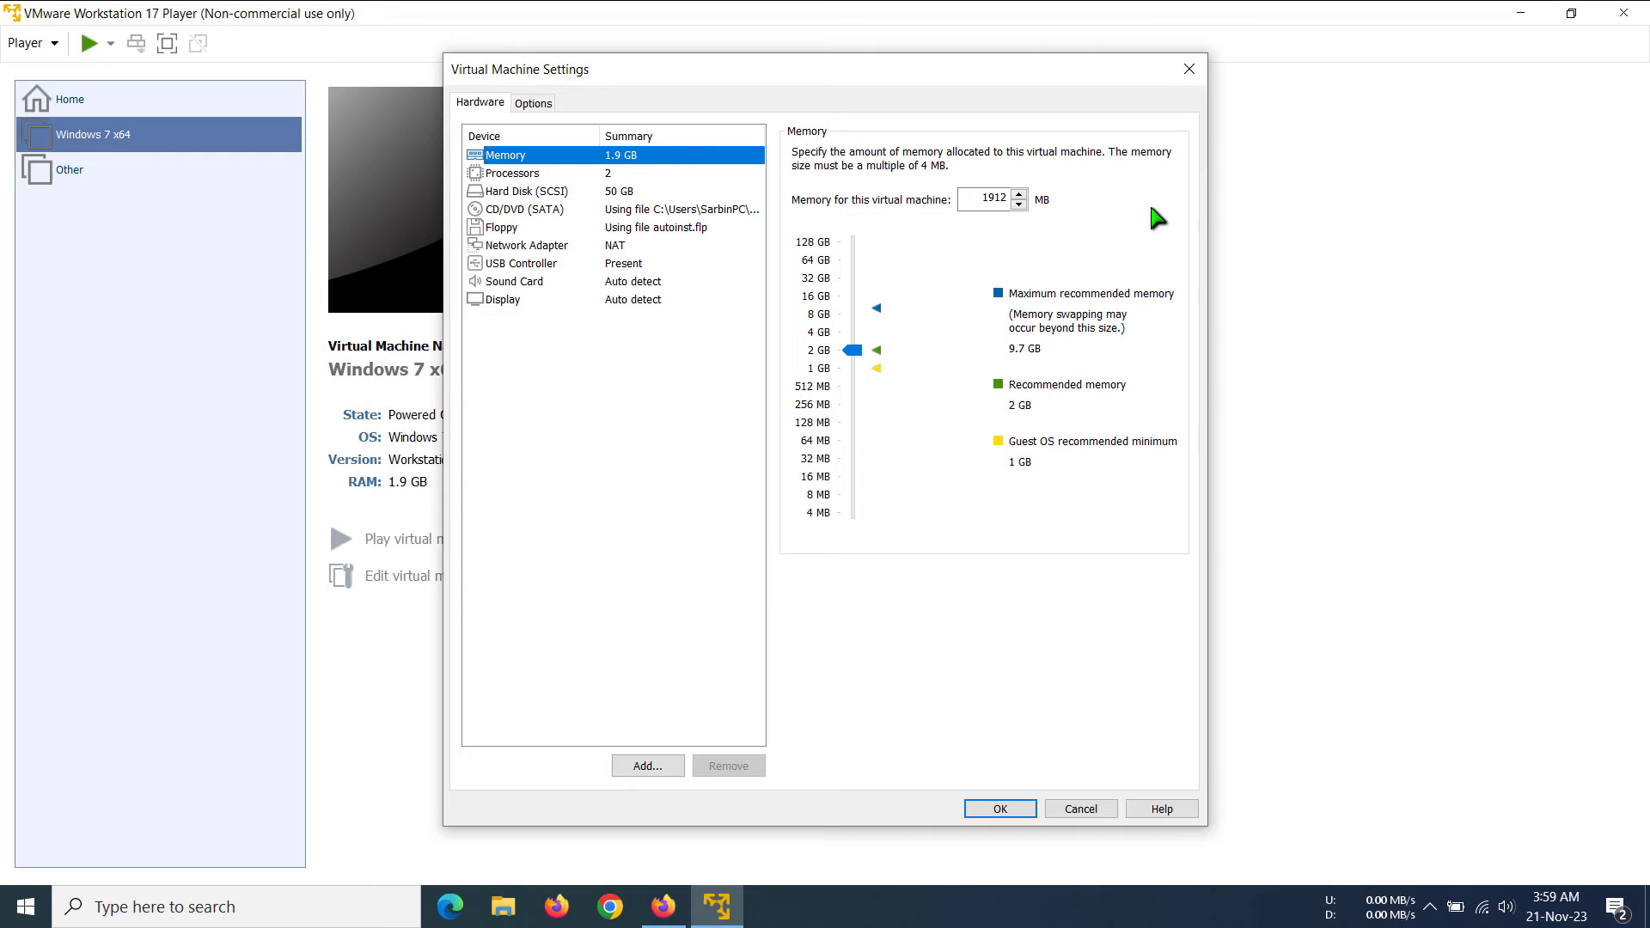
mouse_move(990, 87)
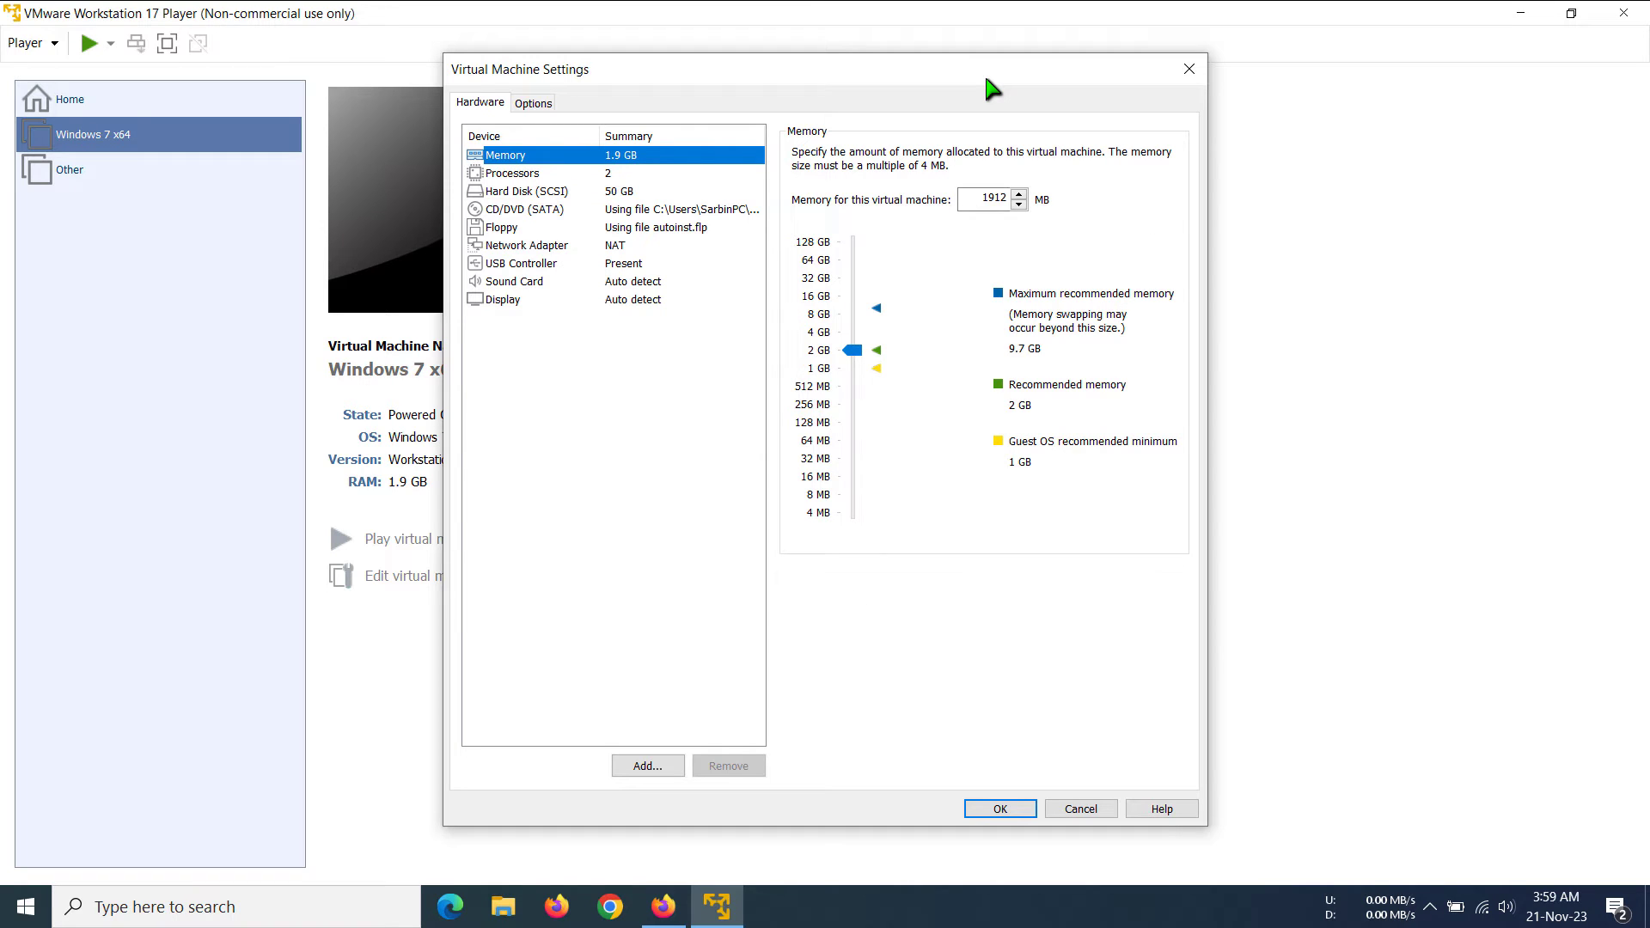
mouse_move(500, 168)
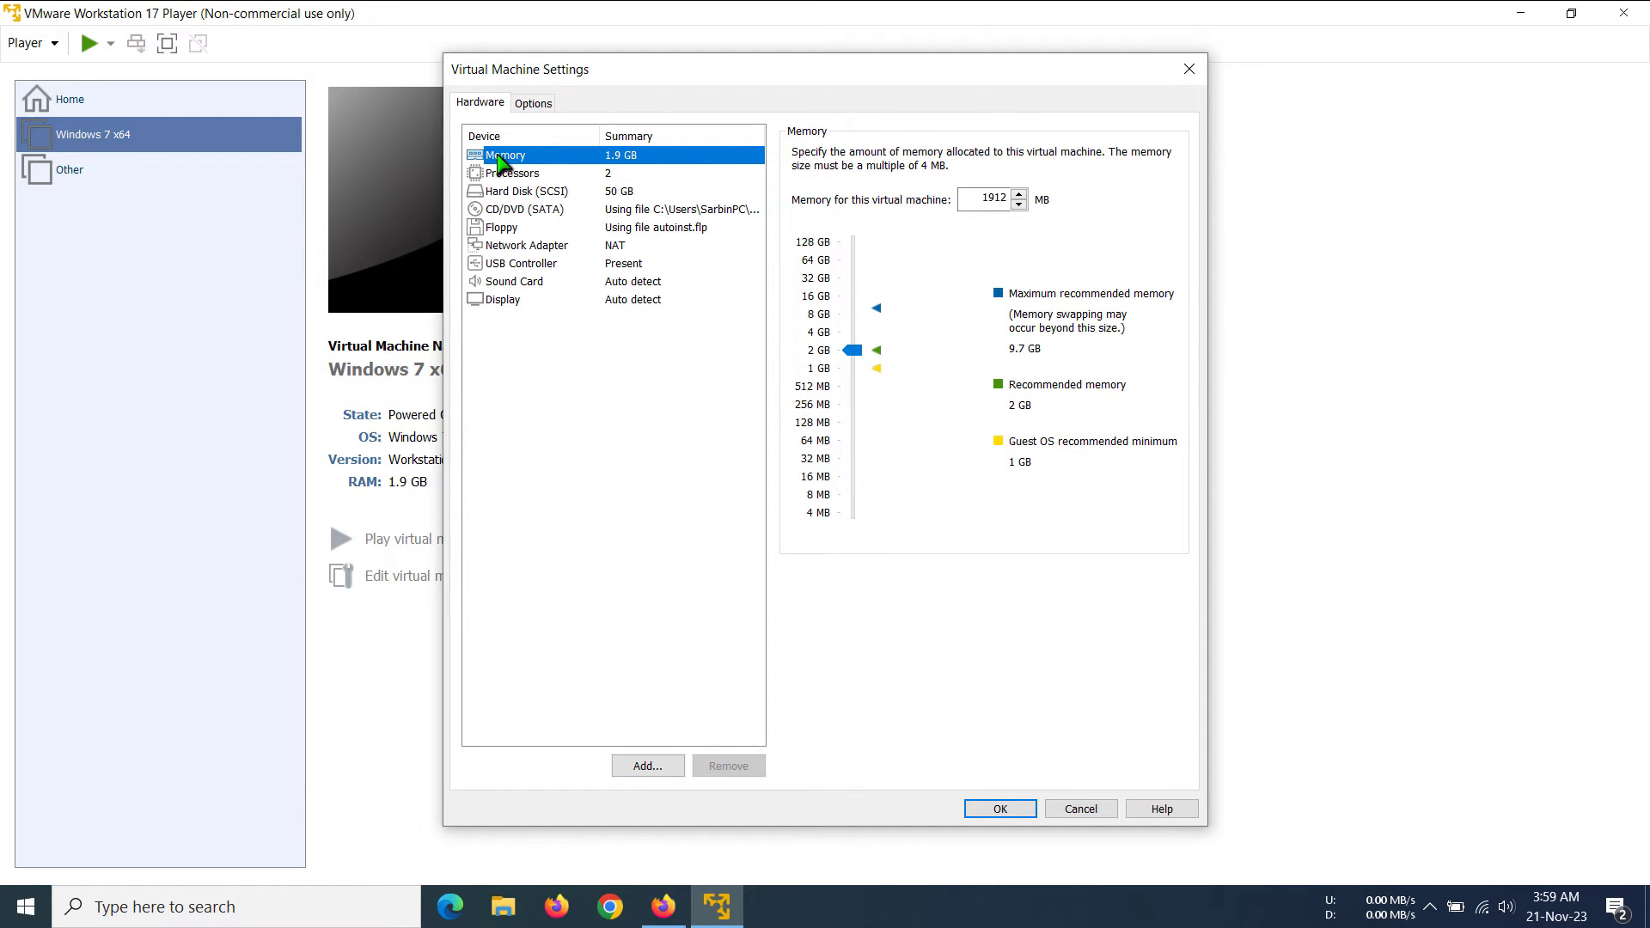
mouse_move(629, 165)
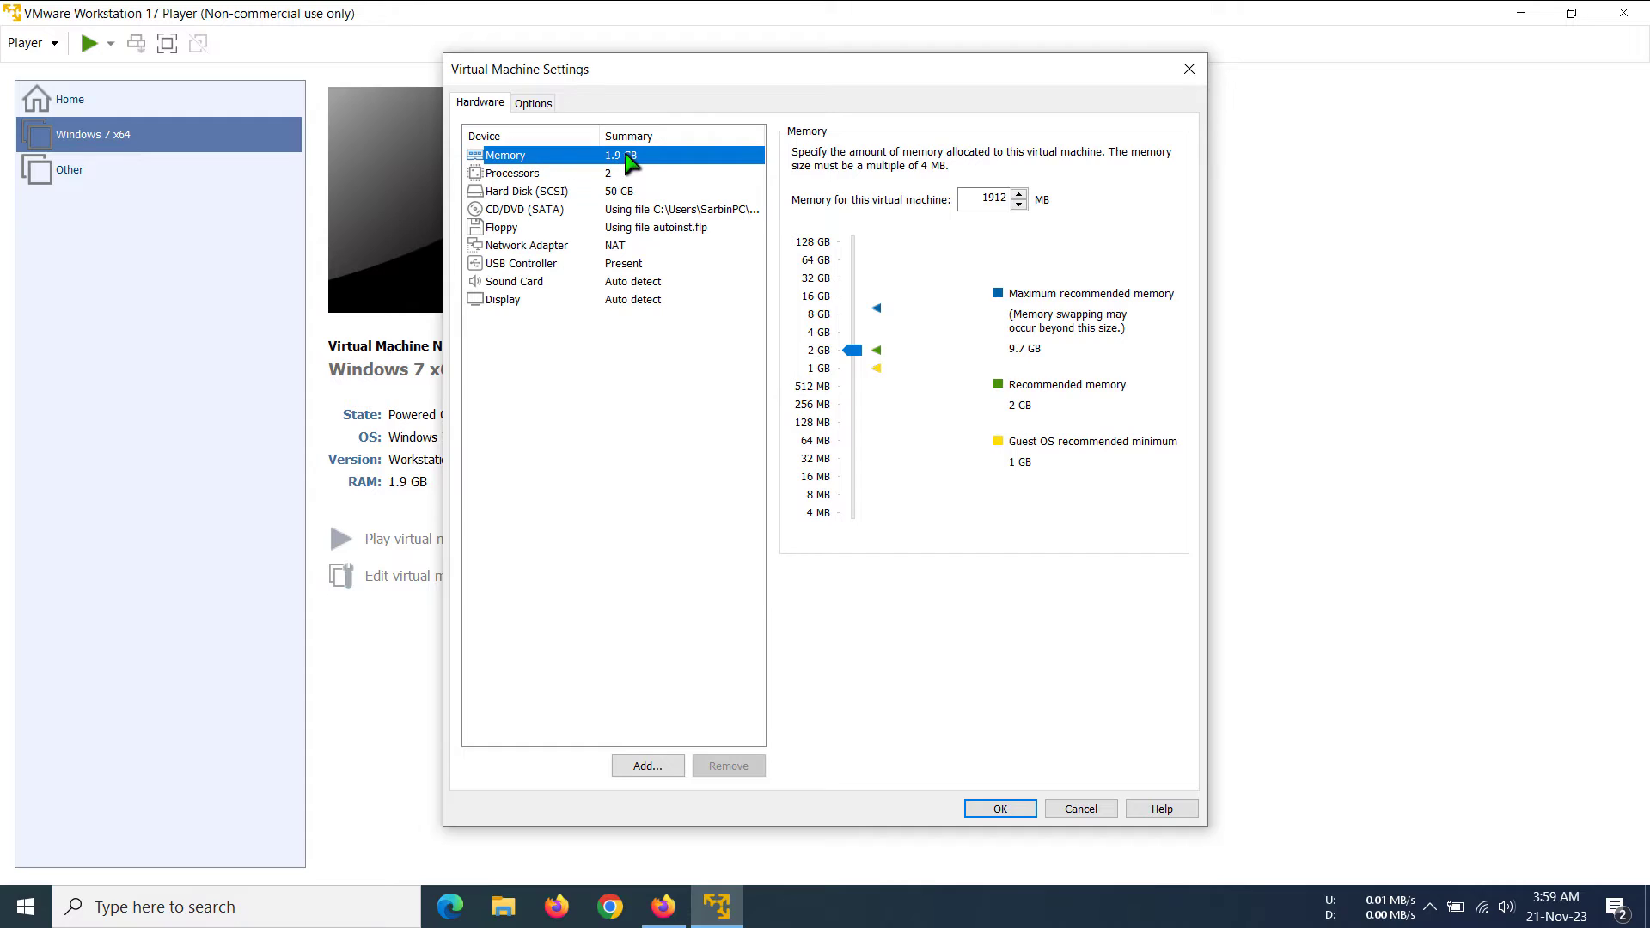
mouse_move(631, 167)
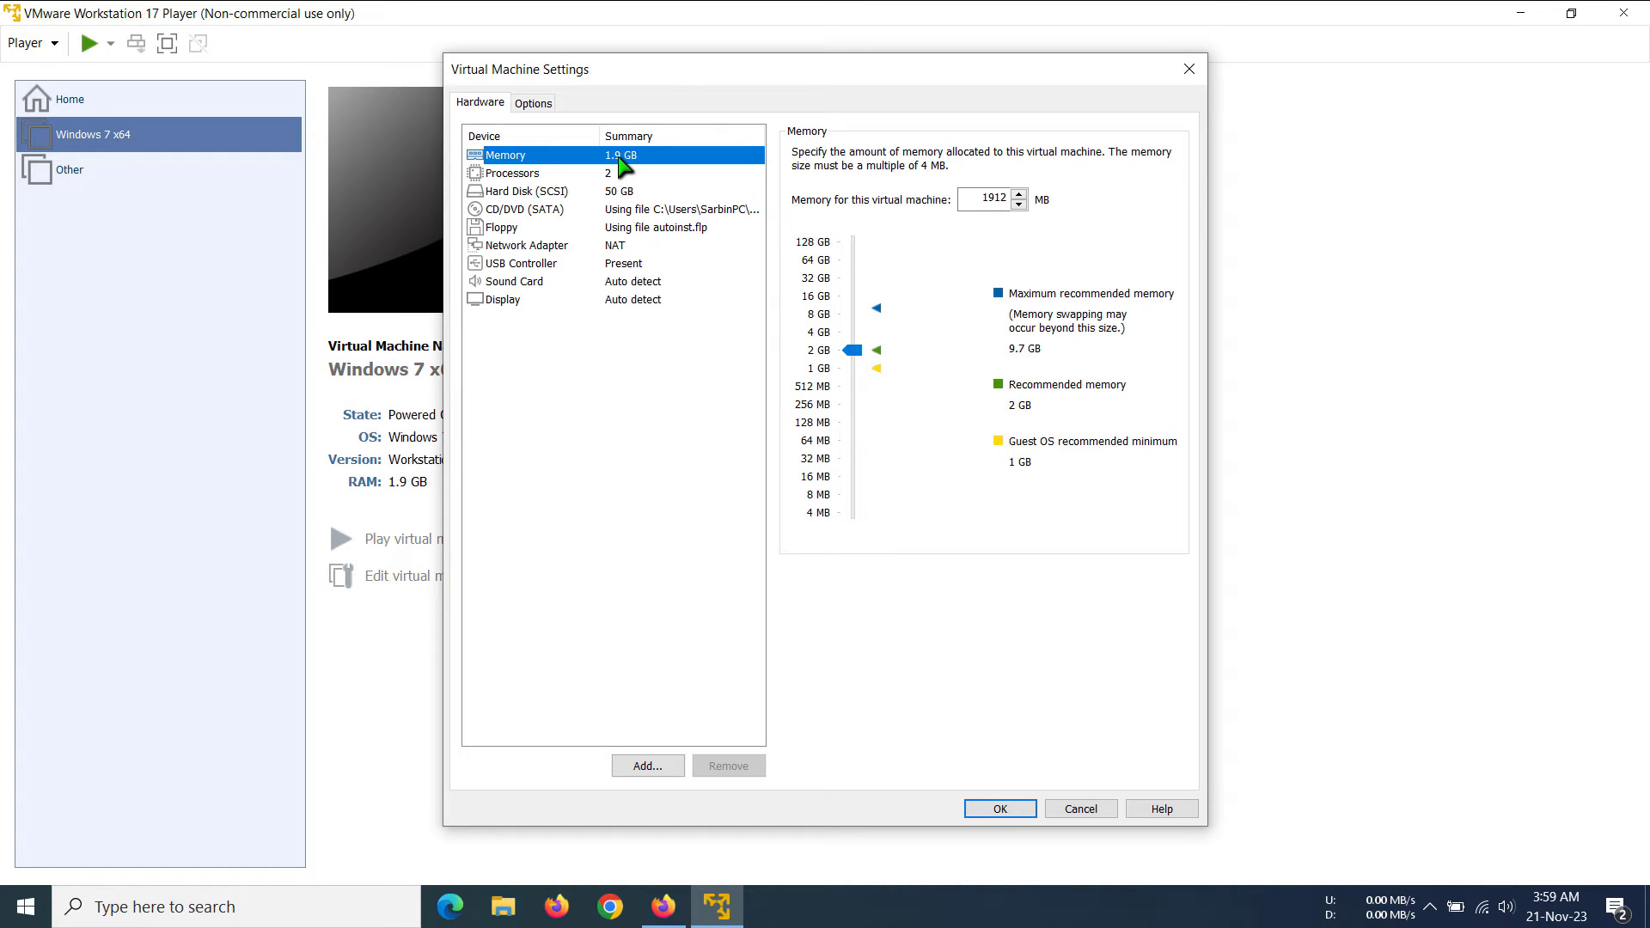
mouse_move(665, 158)
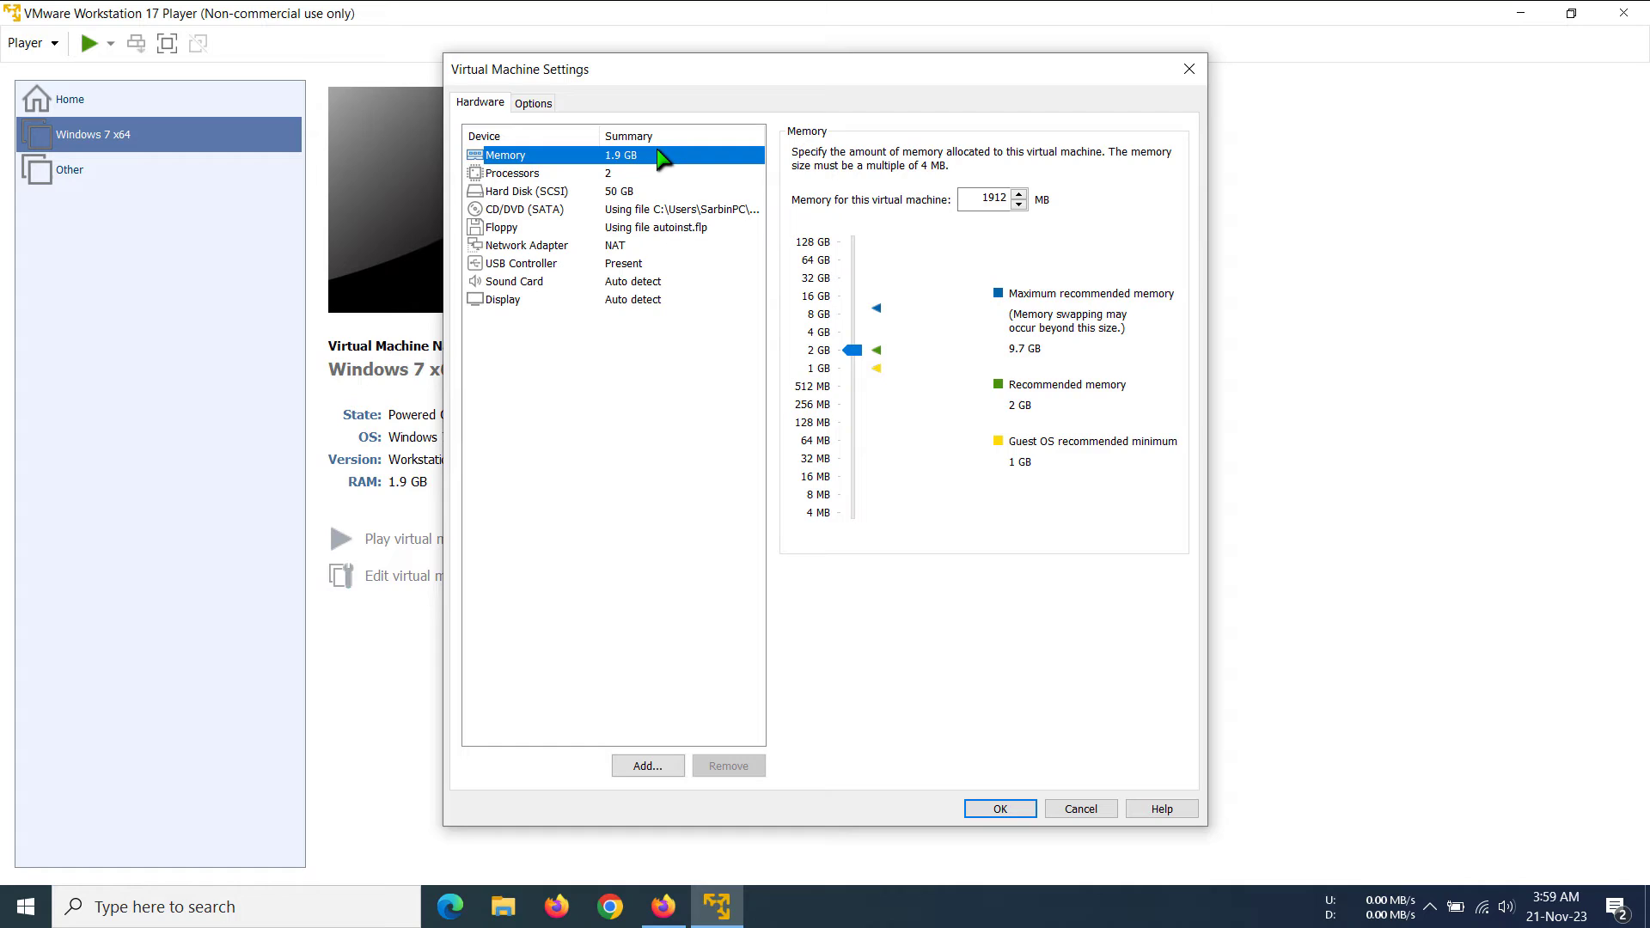
mouse_move(622, 167)
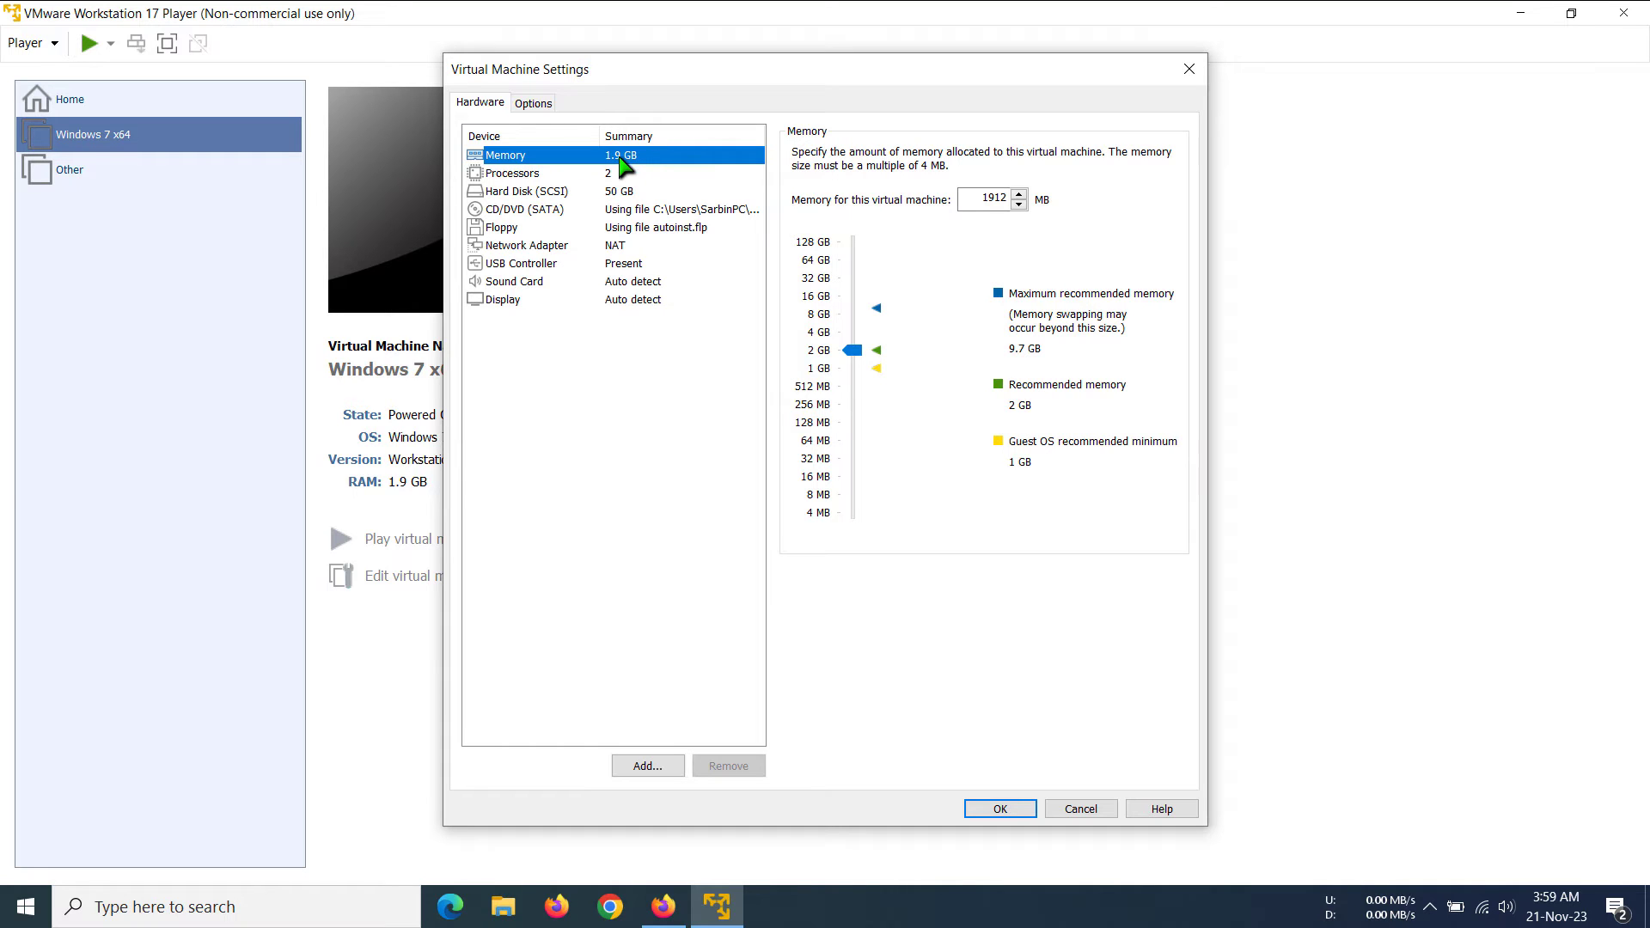
mouse_move(500, 158)
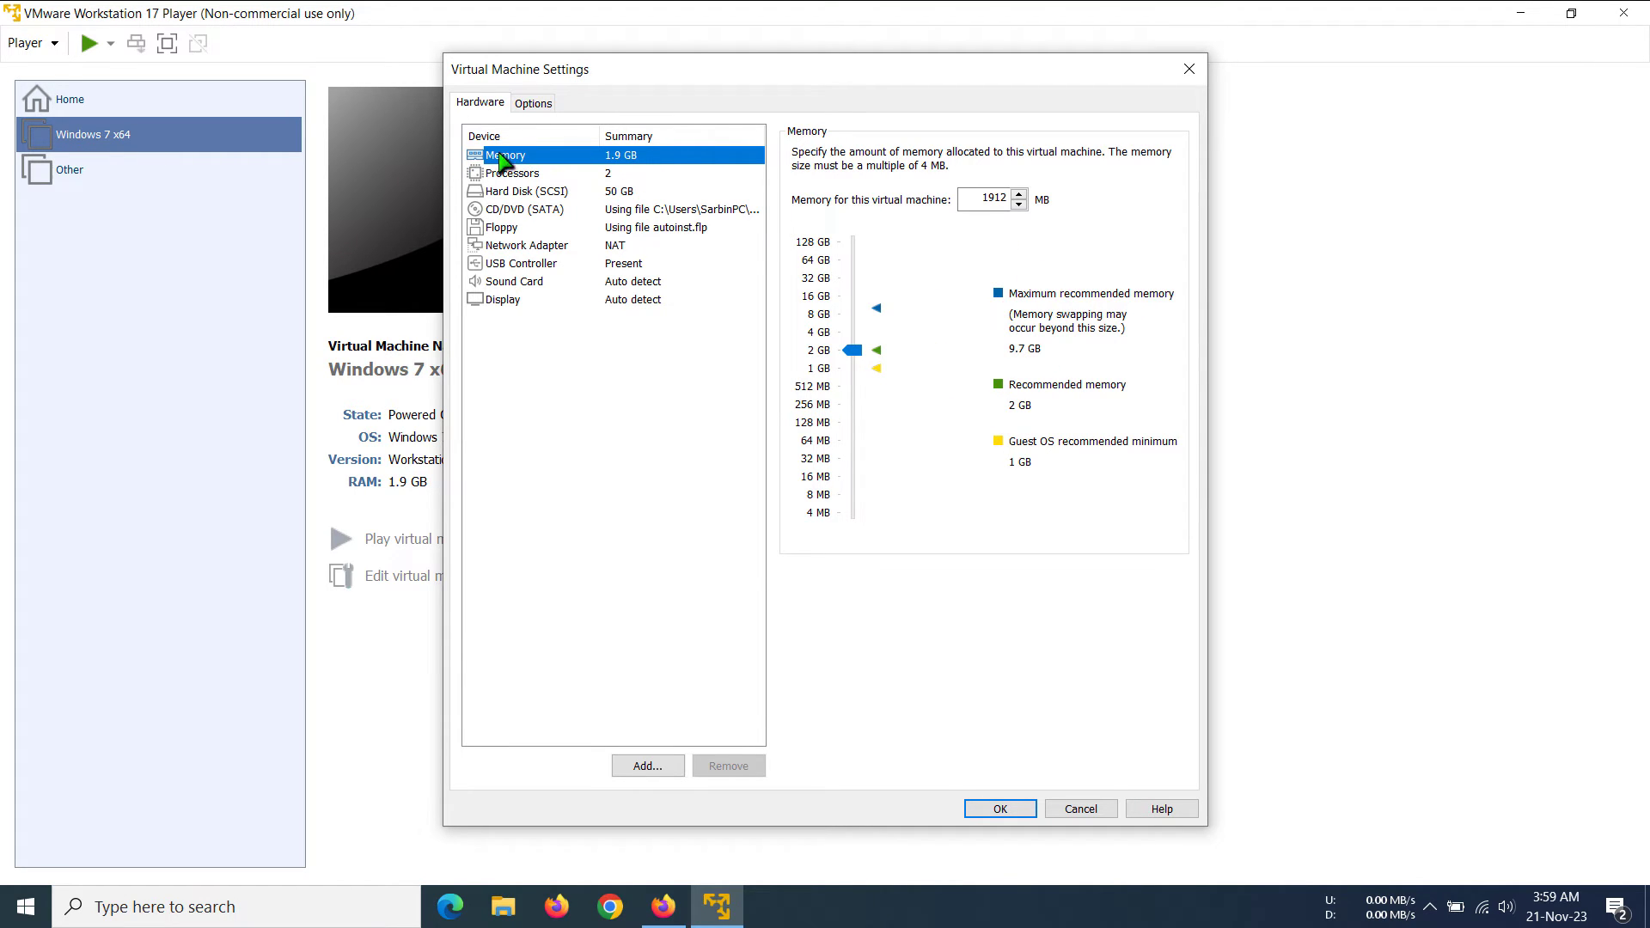
mouse_move(854, 368)
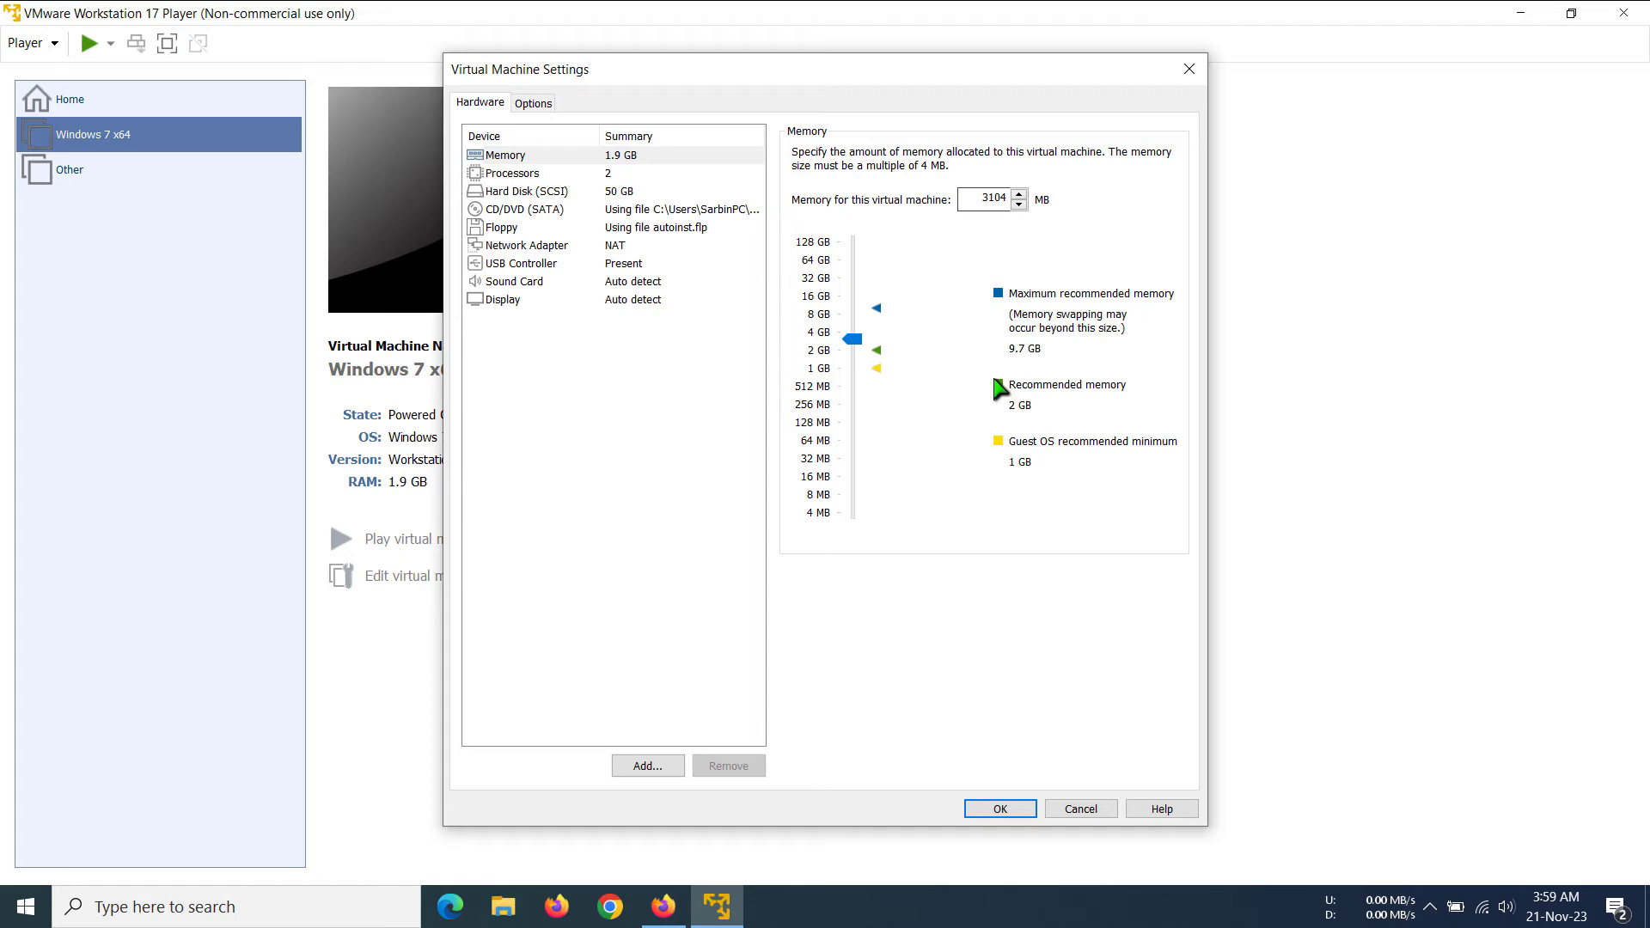
mouse_move(876, 357)
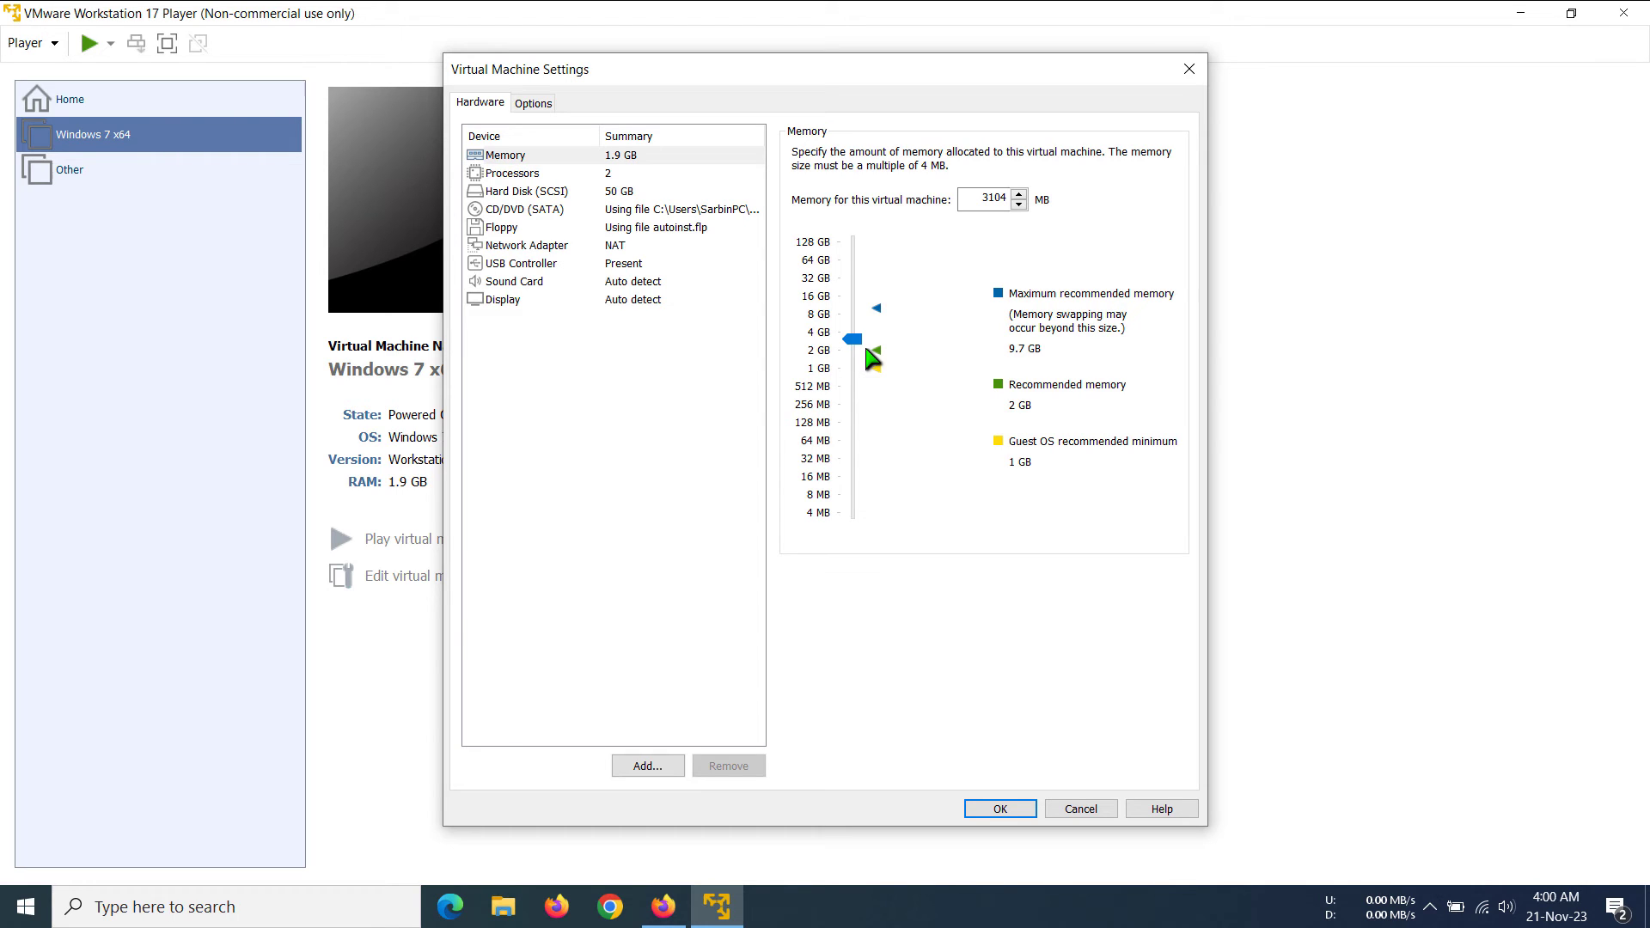
mouse_move(1036, 265)
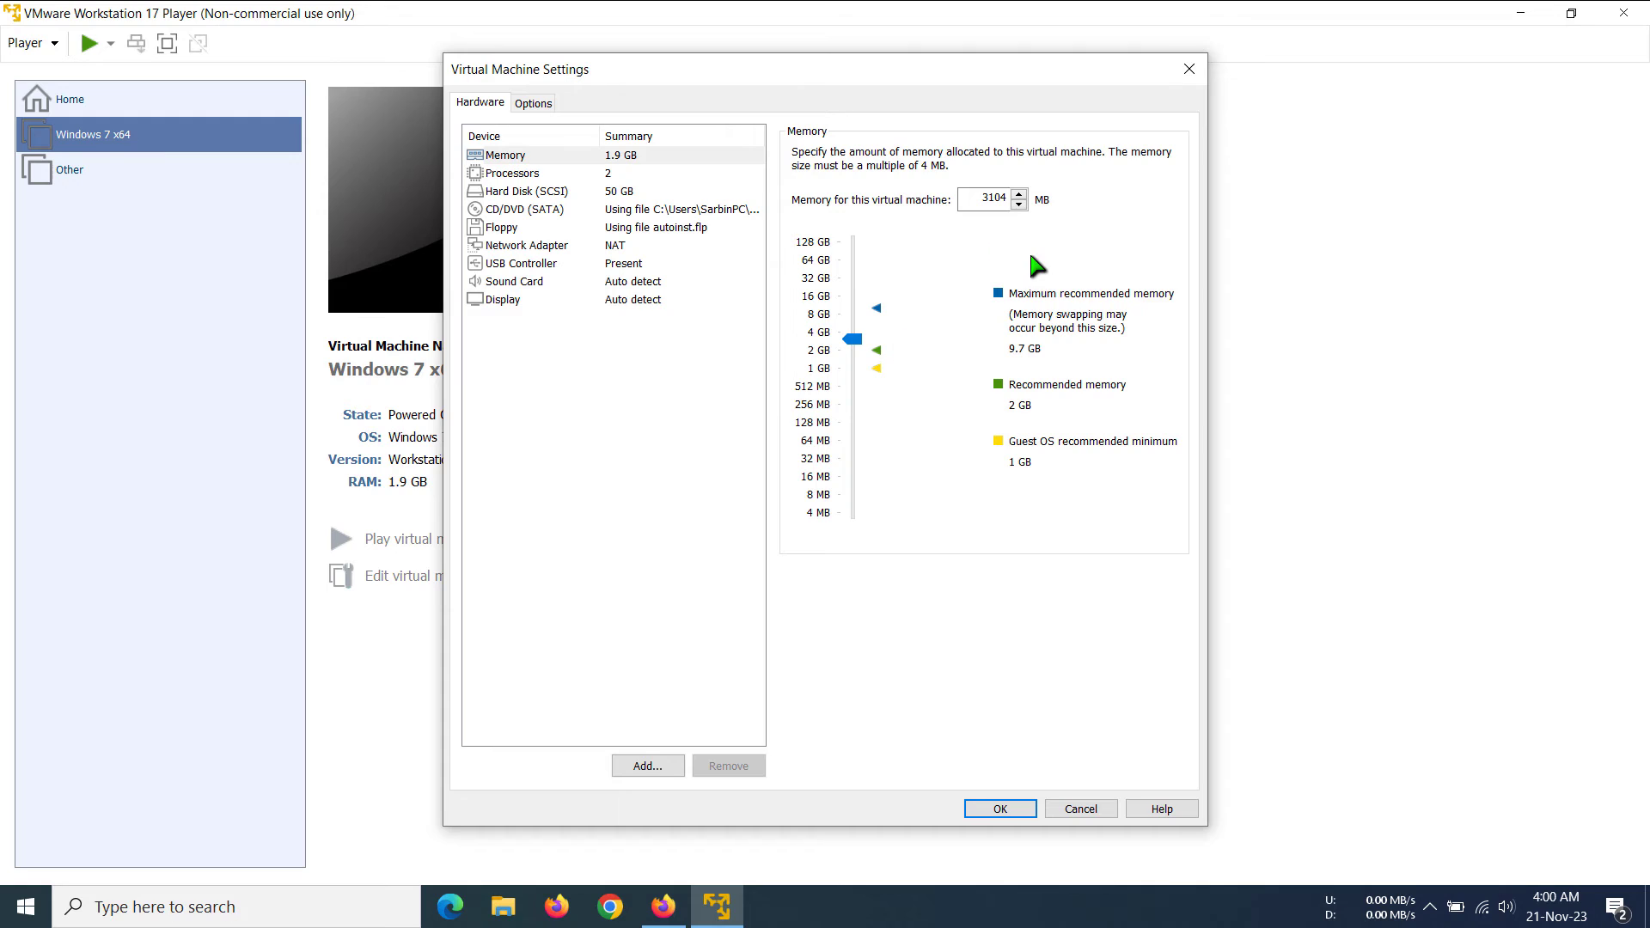
mouse_move(1016, 292)
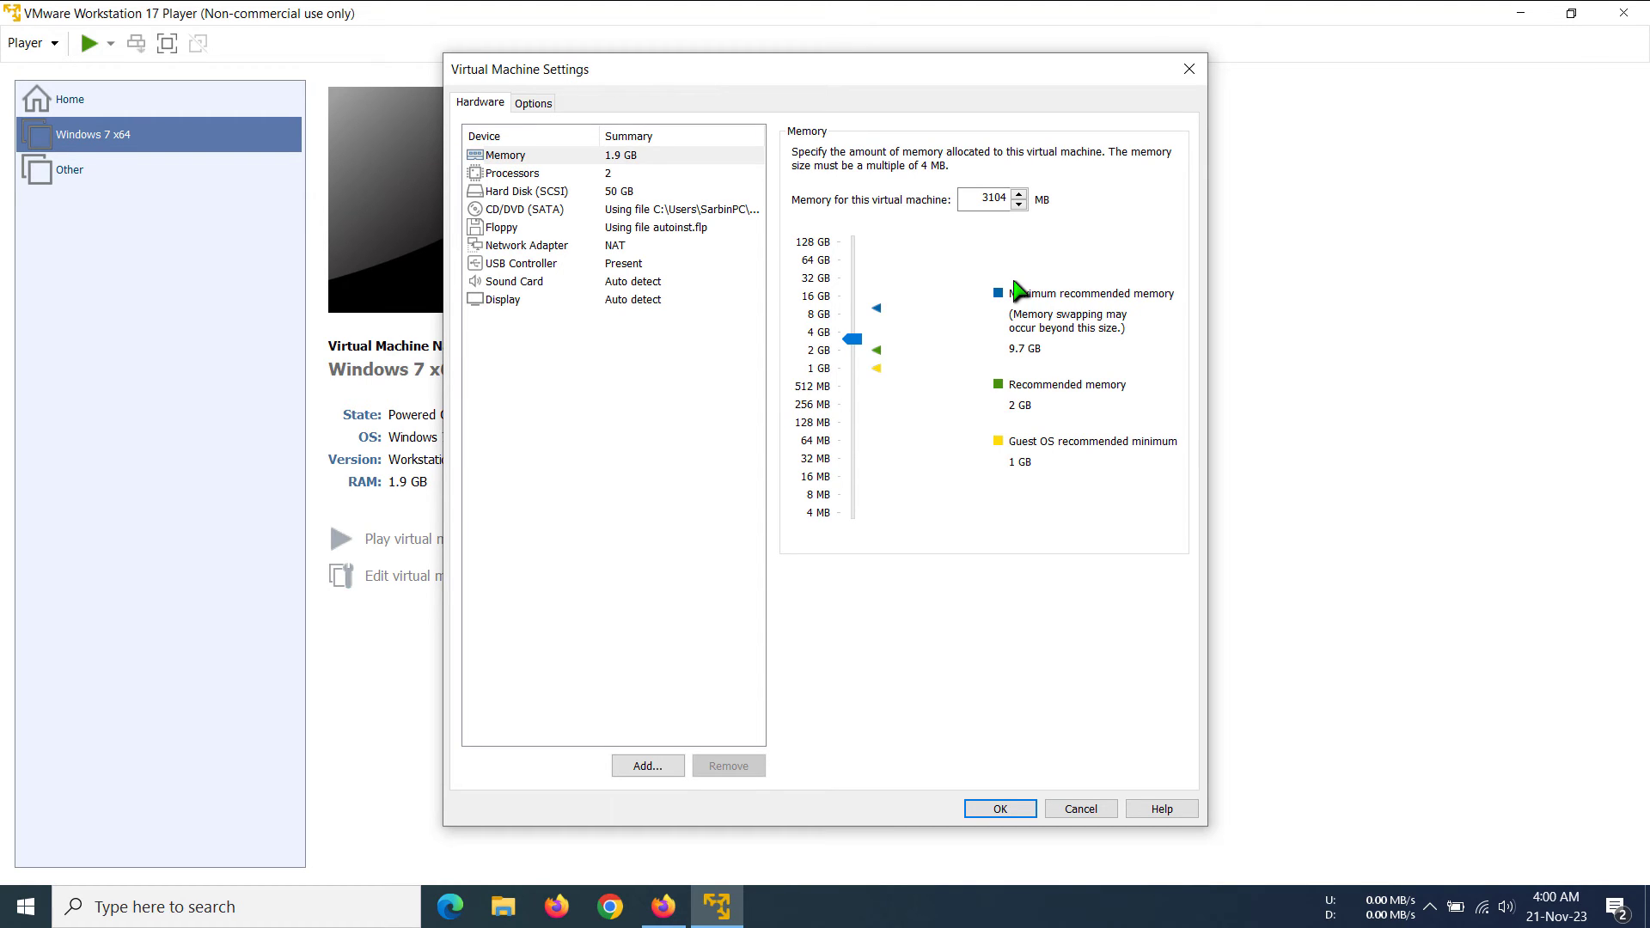
mouse_move(983, 239)
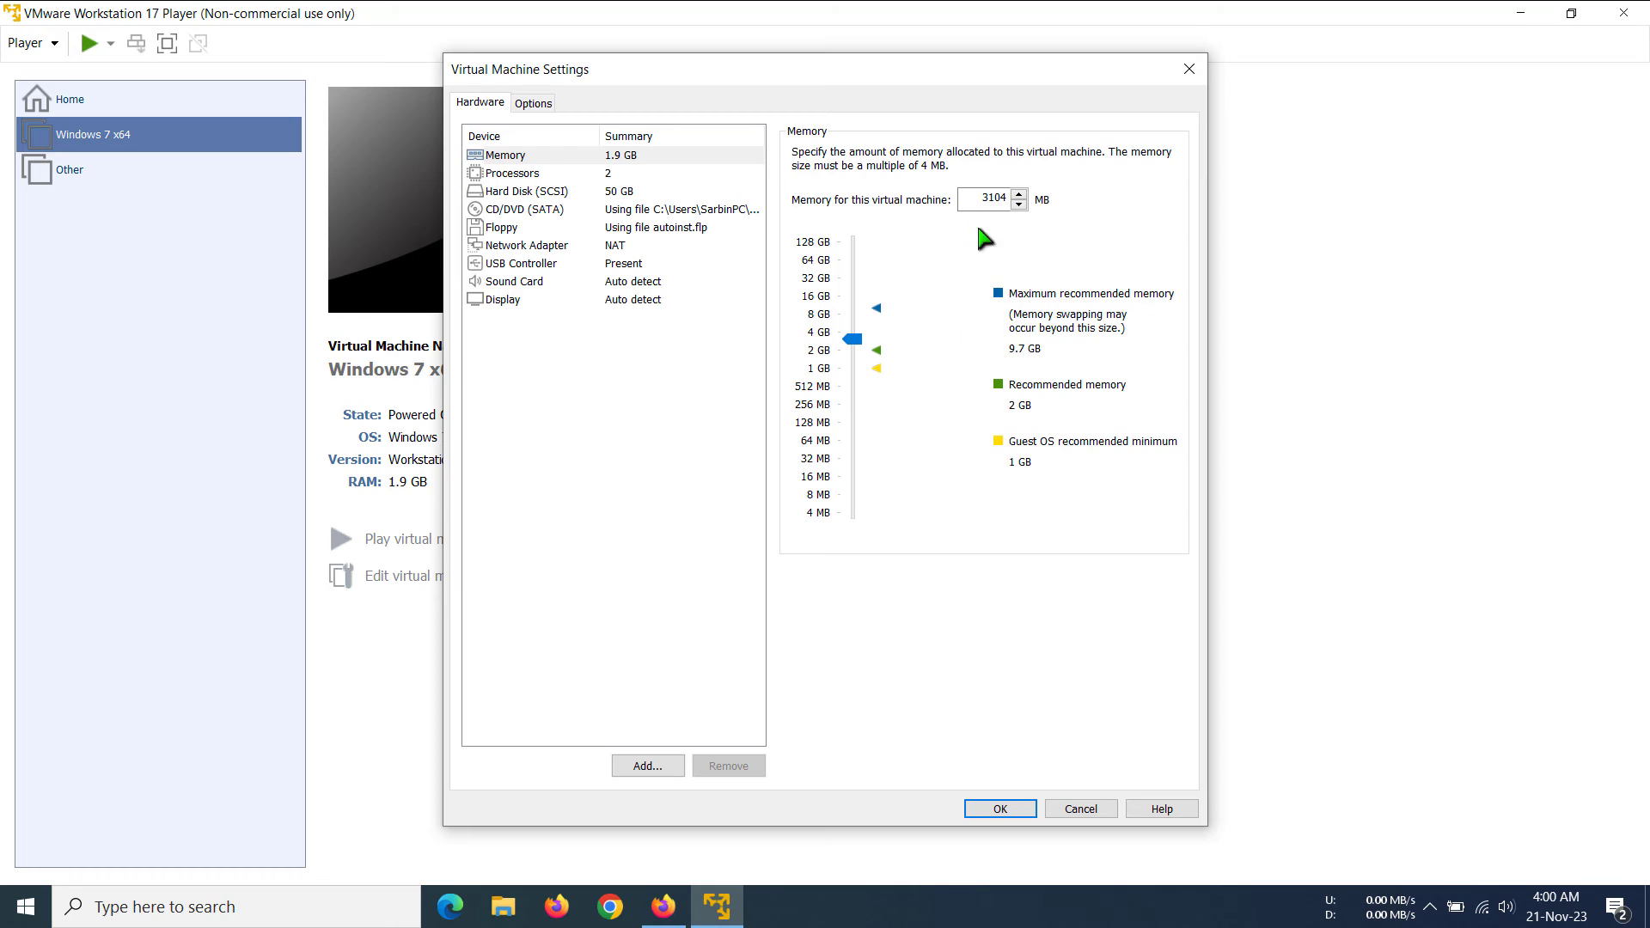
mouse_move(1036, 223)
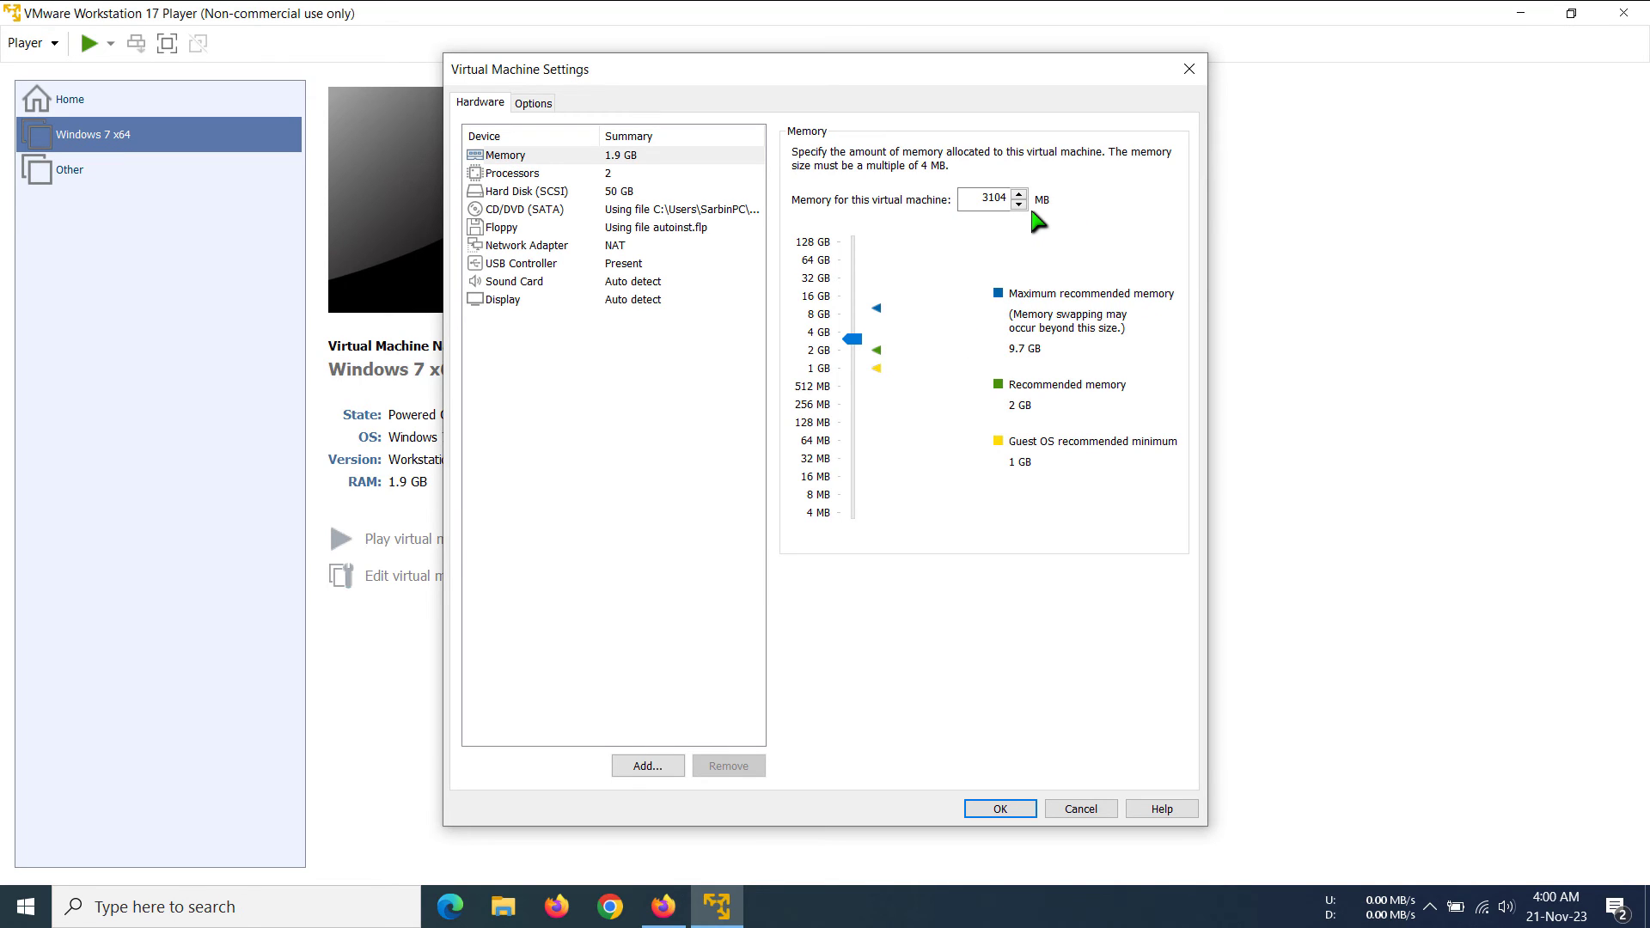
mouse_move(868, 354)
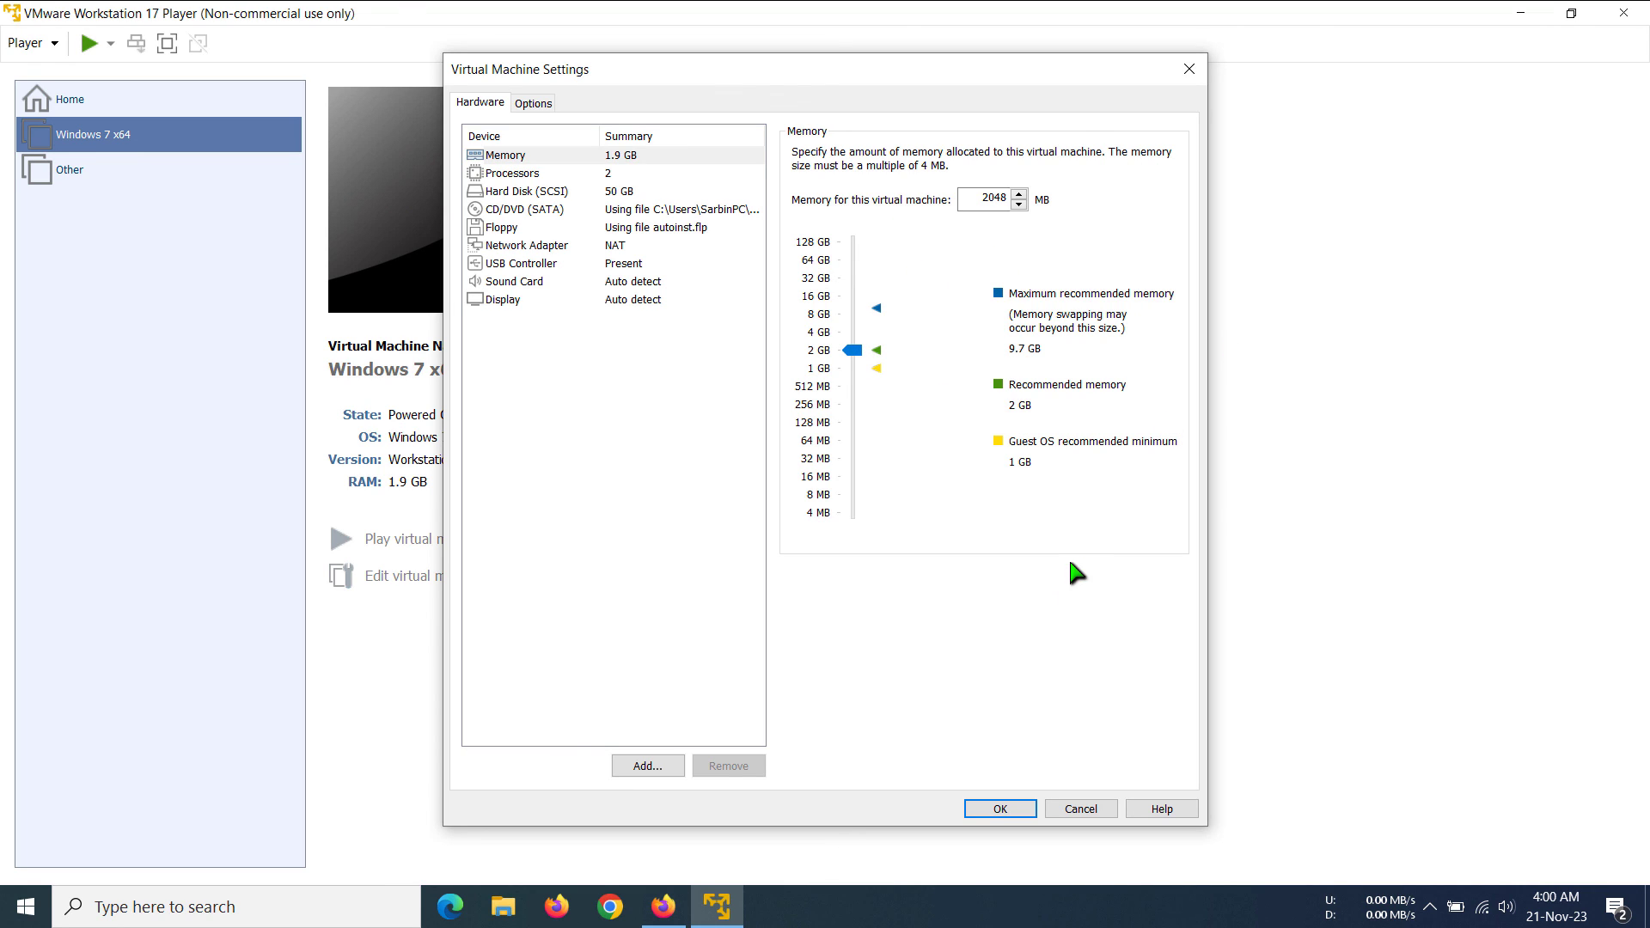
mouse_move(906, 338)
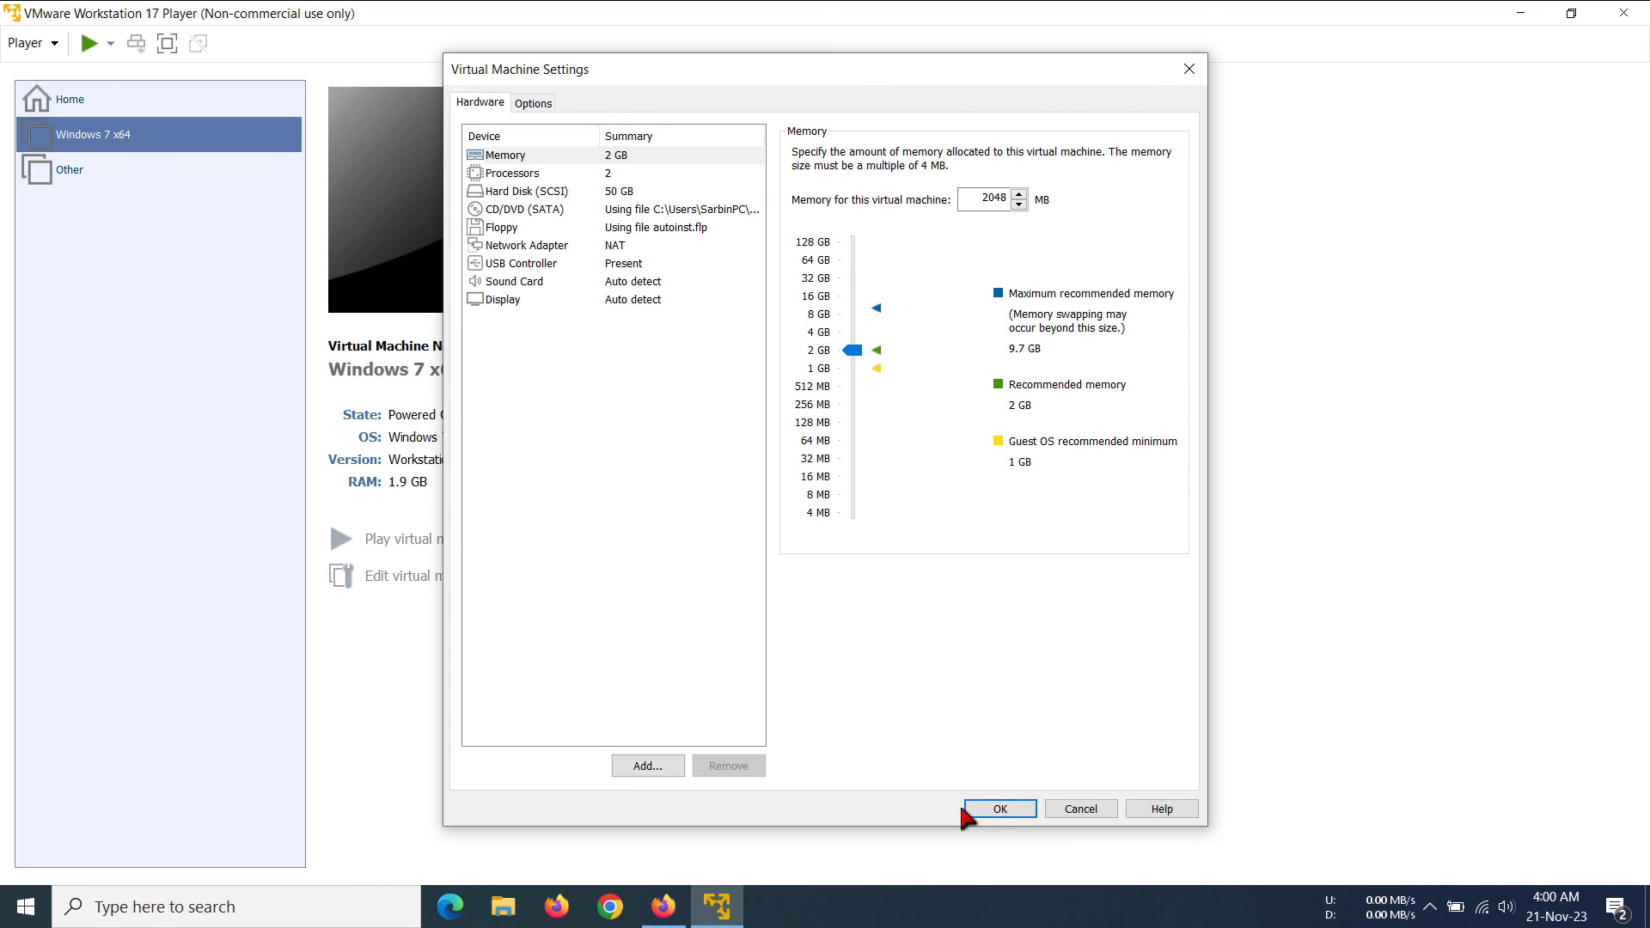
Confirm the 2048 MB memory value with OK, saving the machine's RAM as 2 GB
left_click(997, 808)
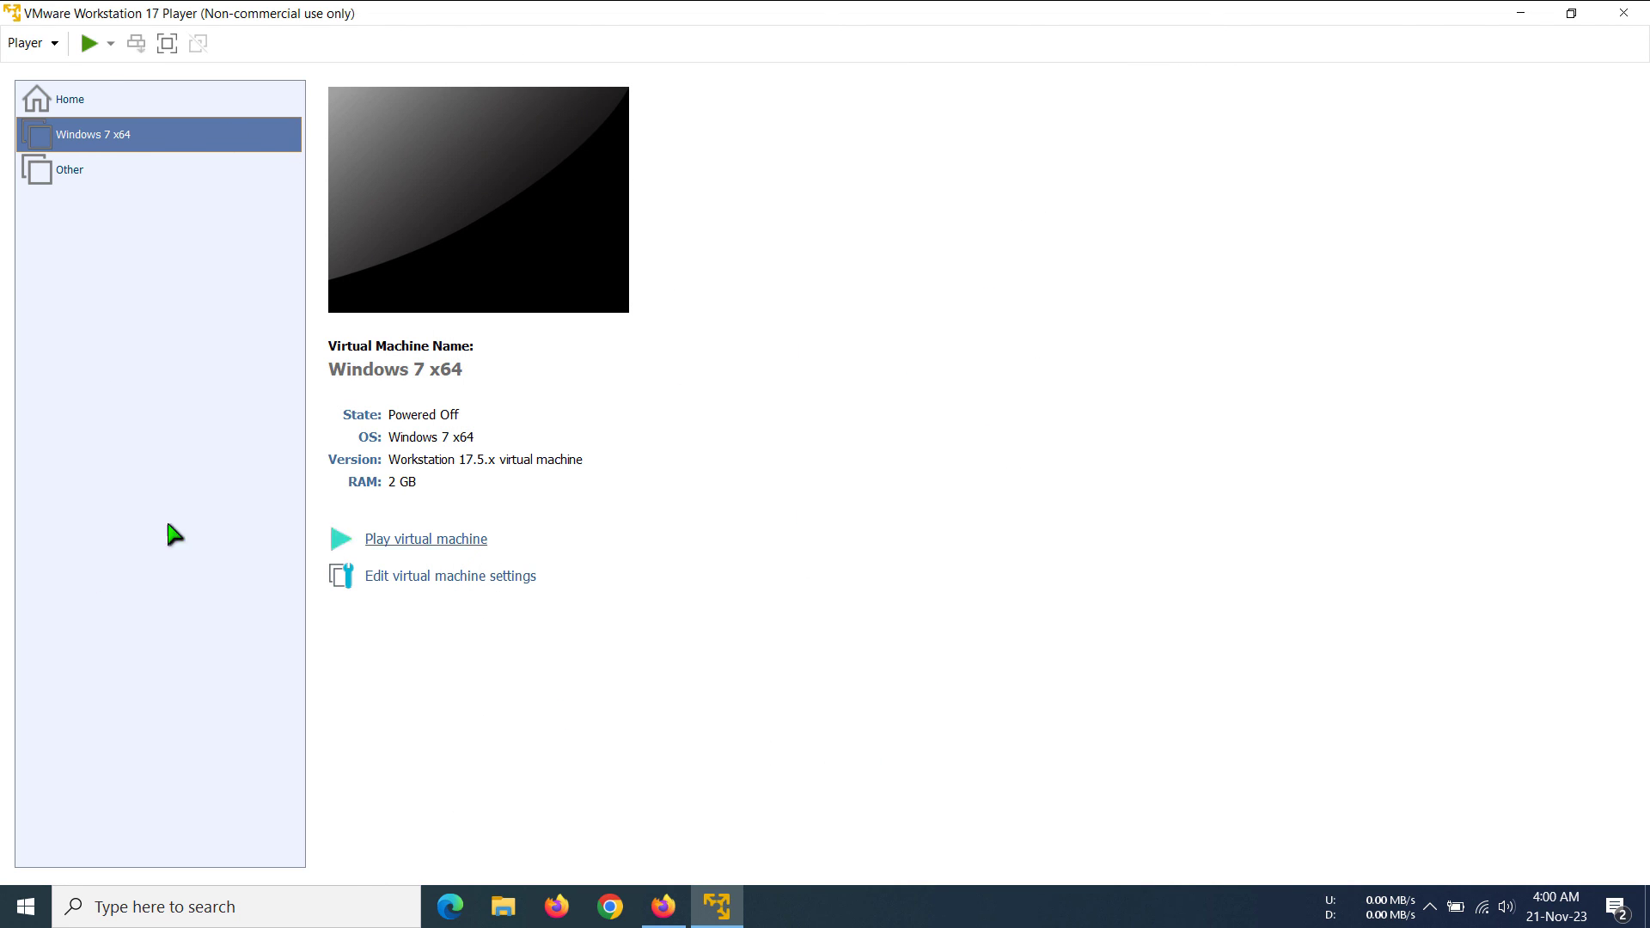
mouse_move(856, 336)
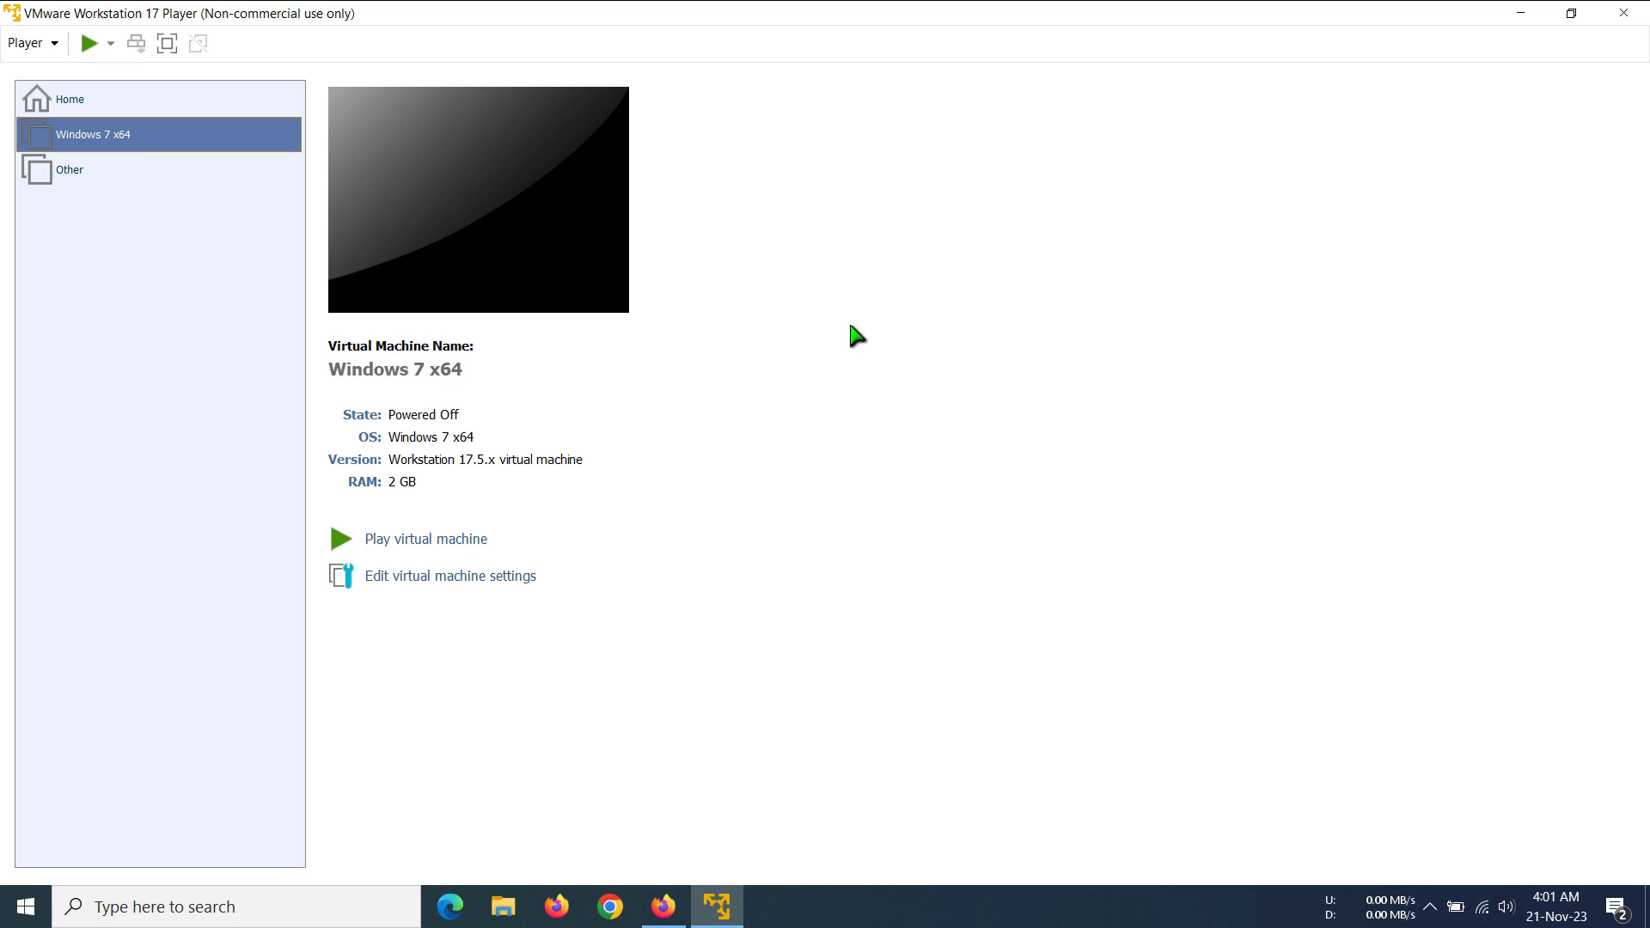